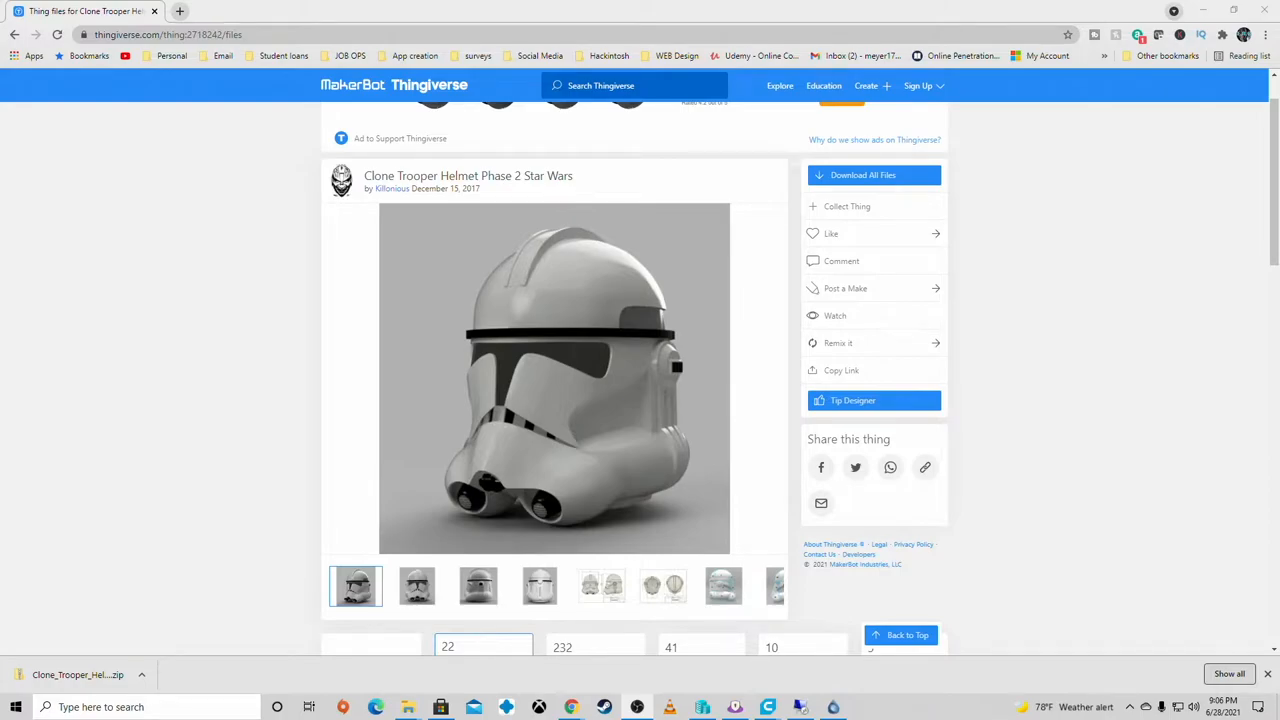
Step: Scroll through the Clone Trooper Helmet Phase 2 Thingiverse page and back up
scroll("down", 3)
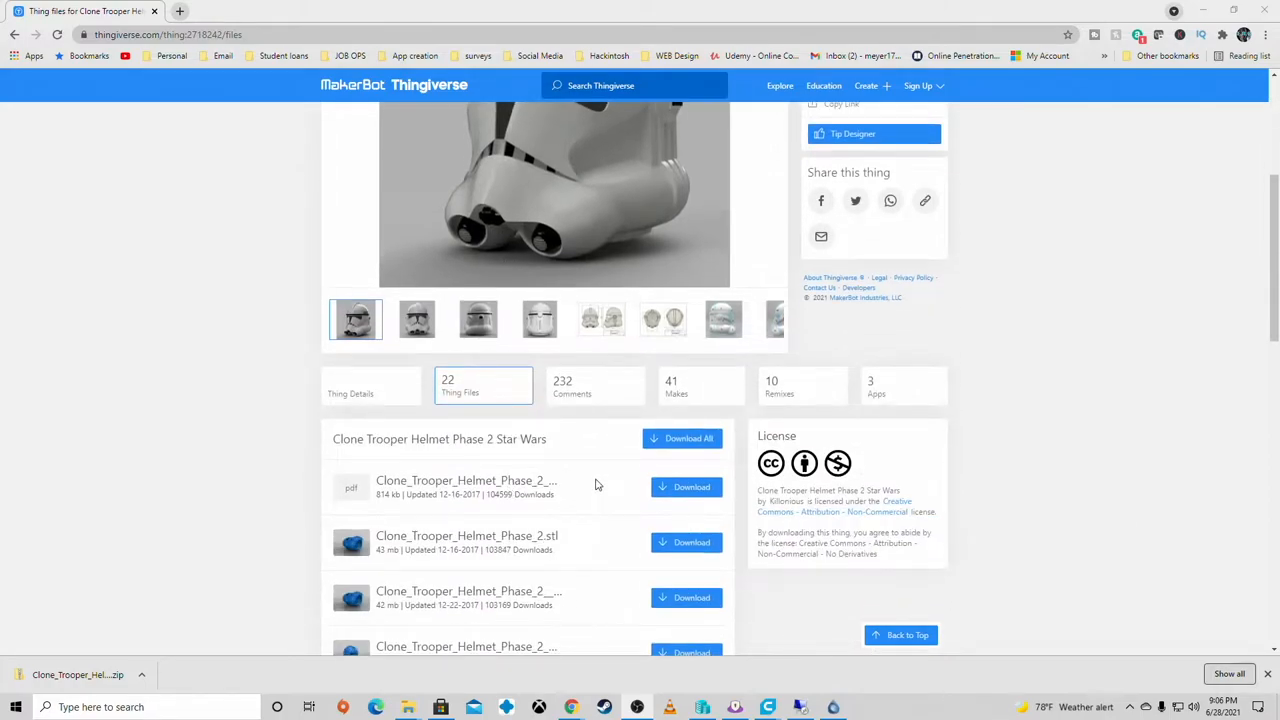
scroll("down", 3)
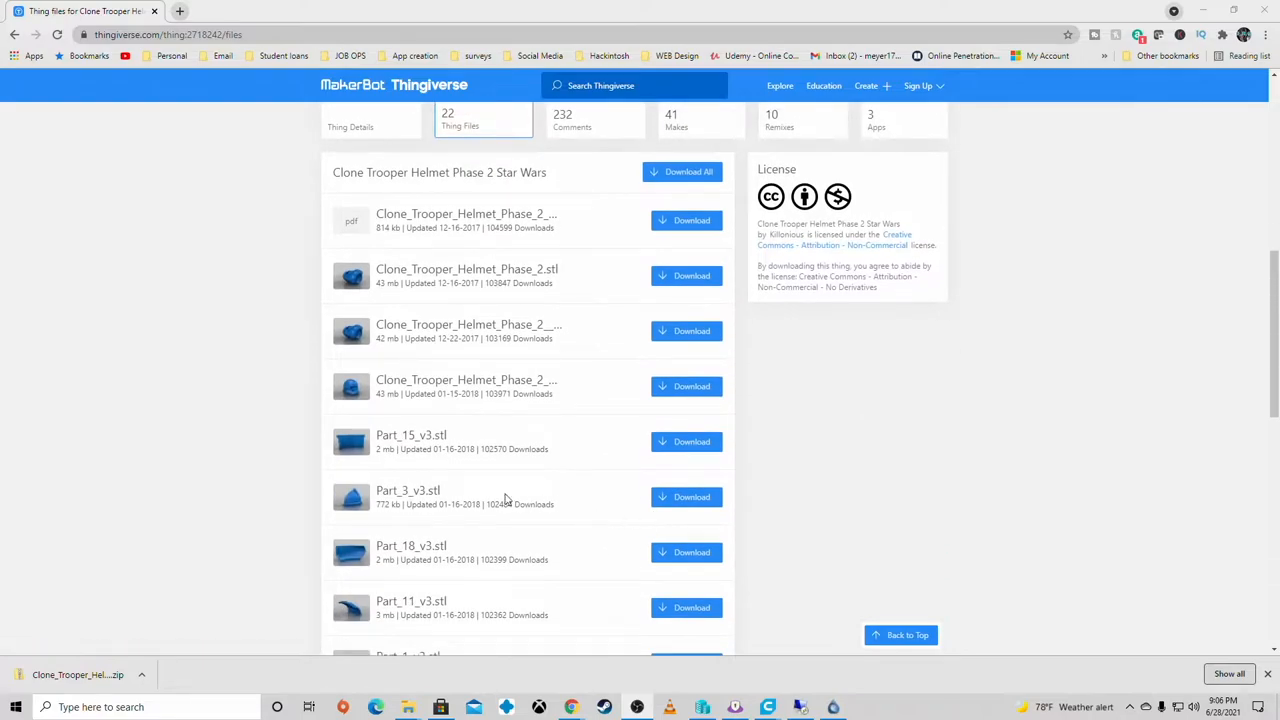
scroll("down", 3)
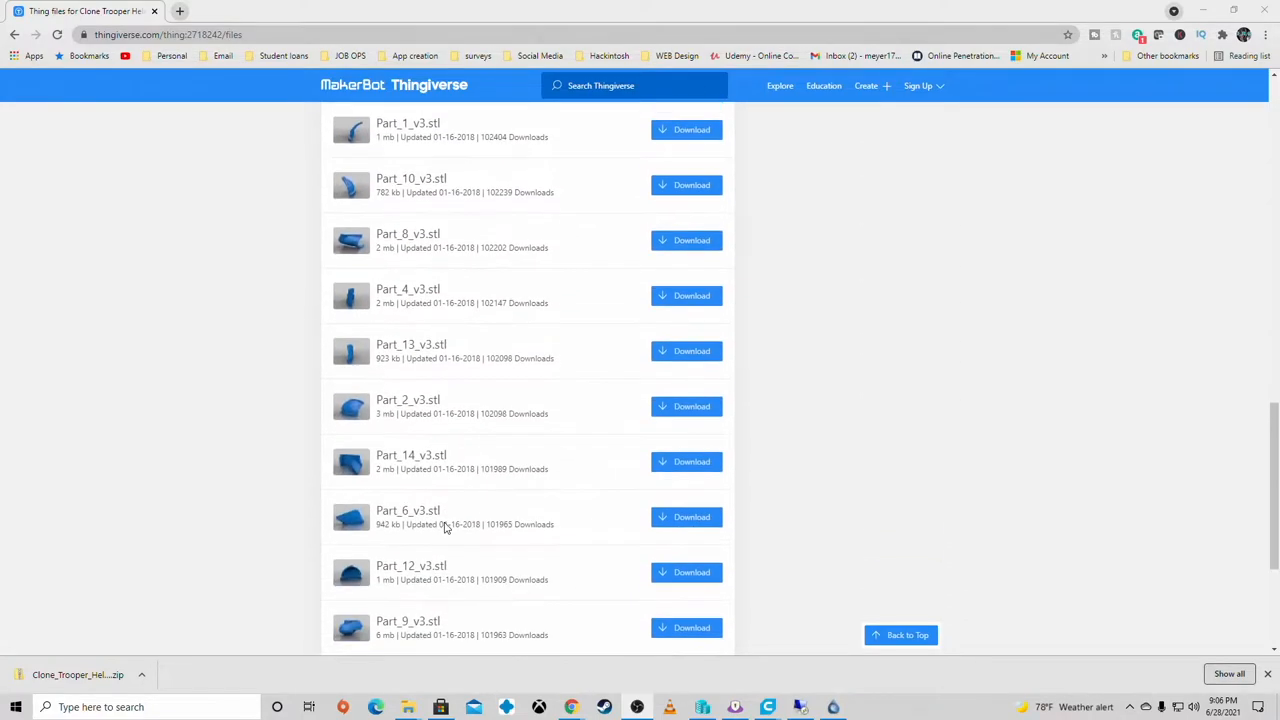
scroll("down", 3)
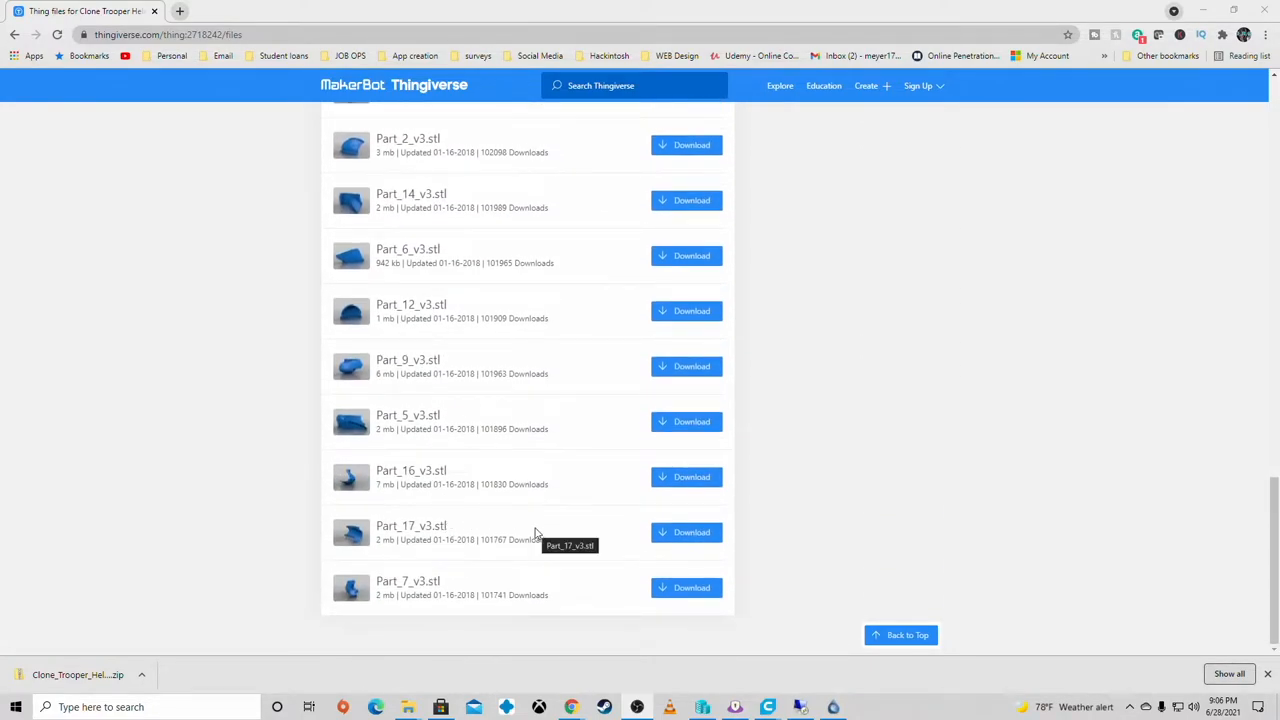
scroll("up", 3)
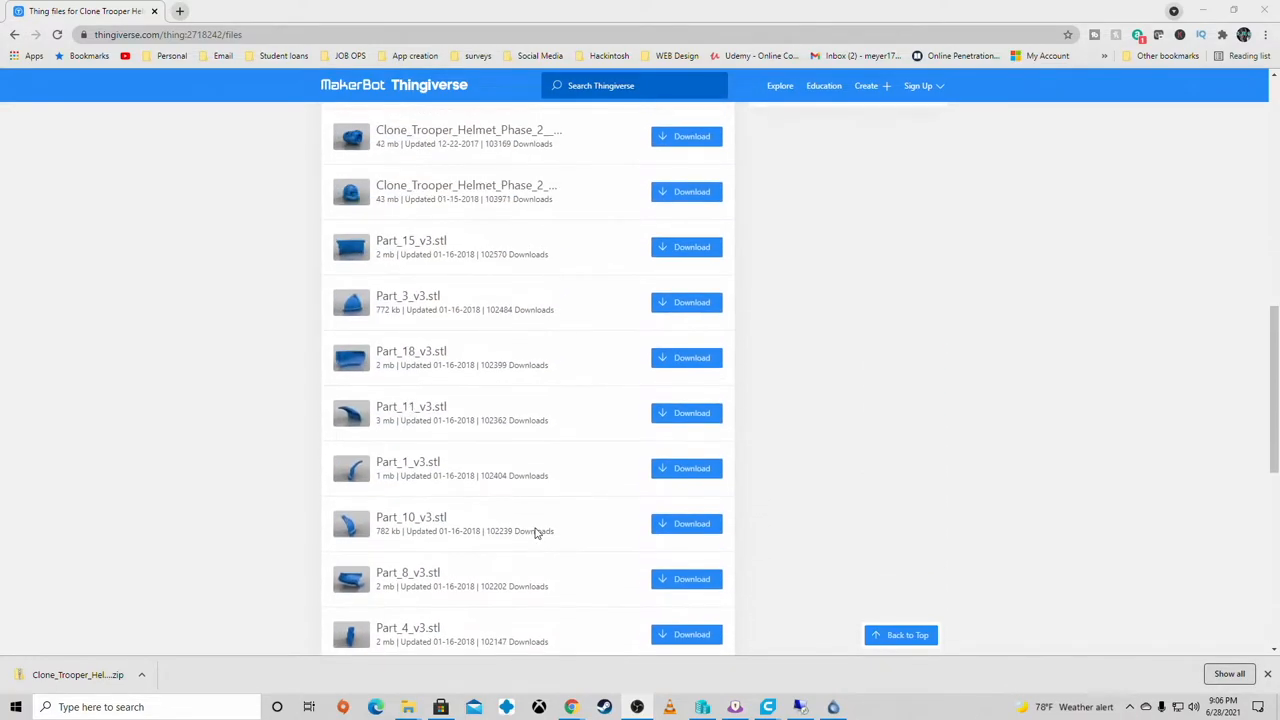
scroll("up", 3)
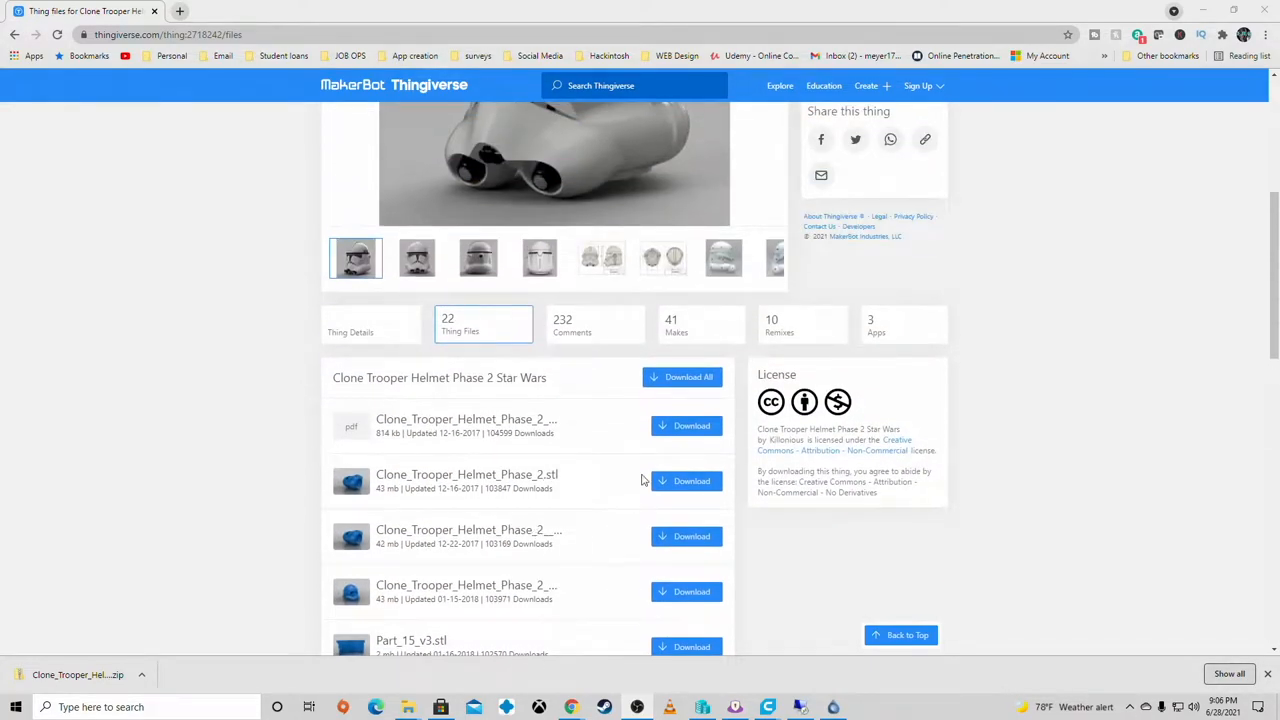
scroll("down", 3)
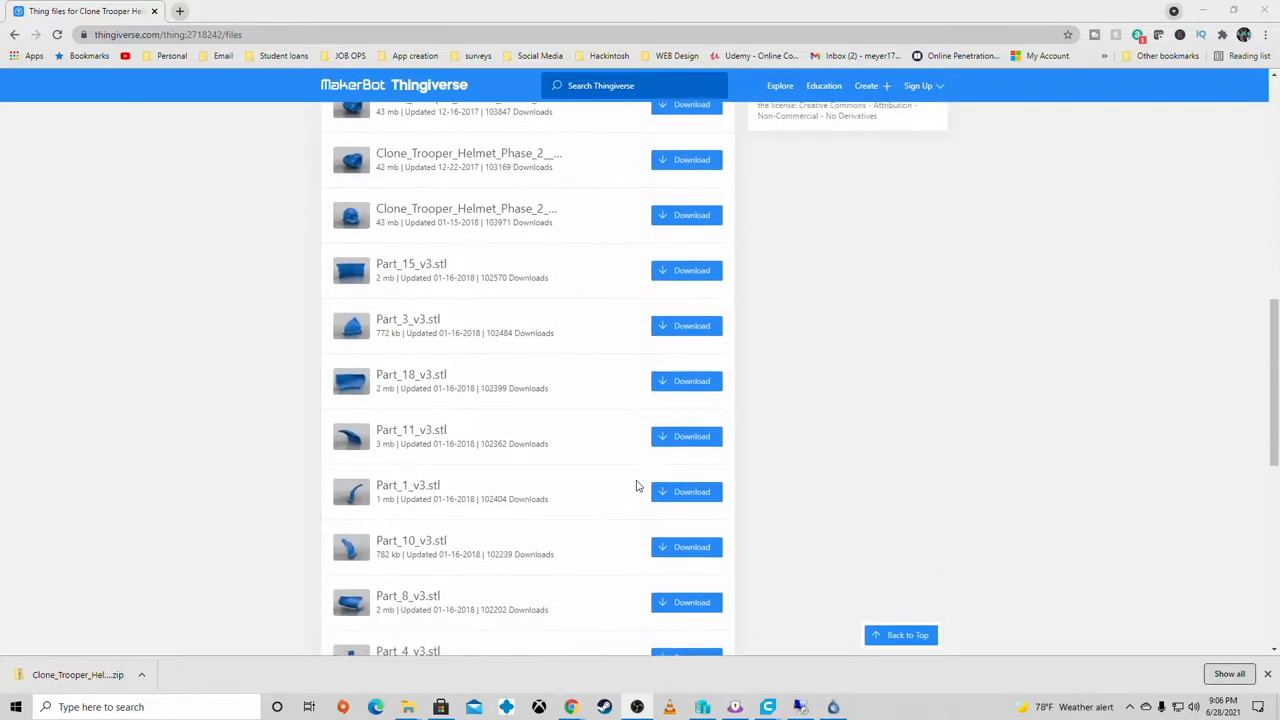
scroll("down", 3)
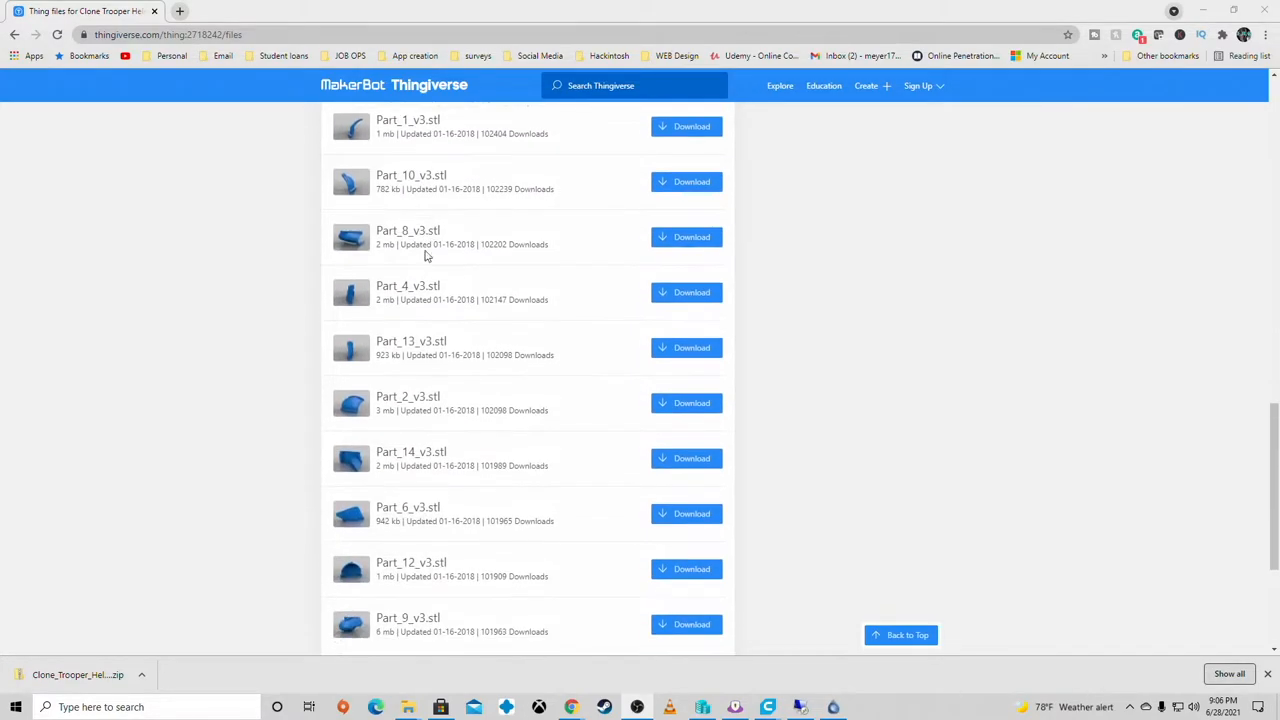
scroll("up", 3)
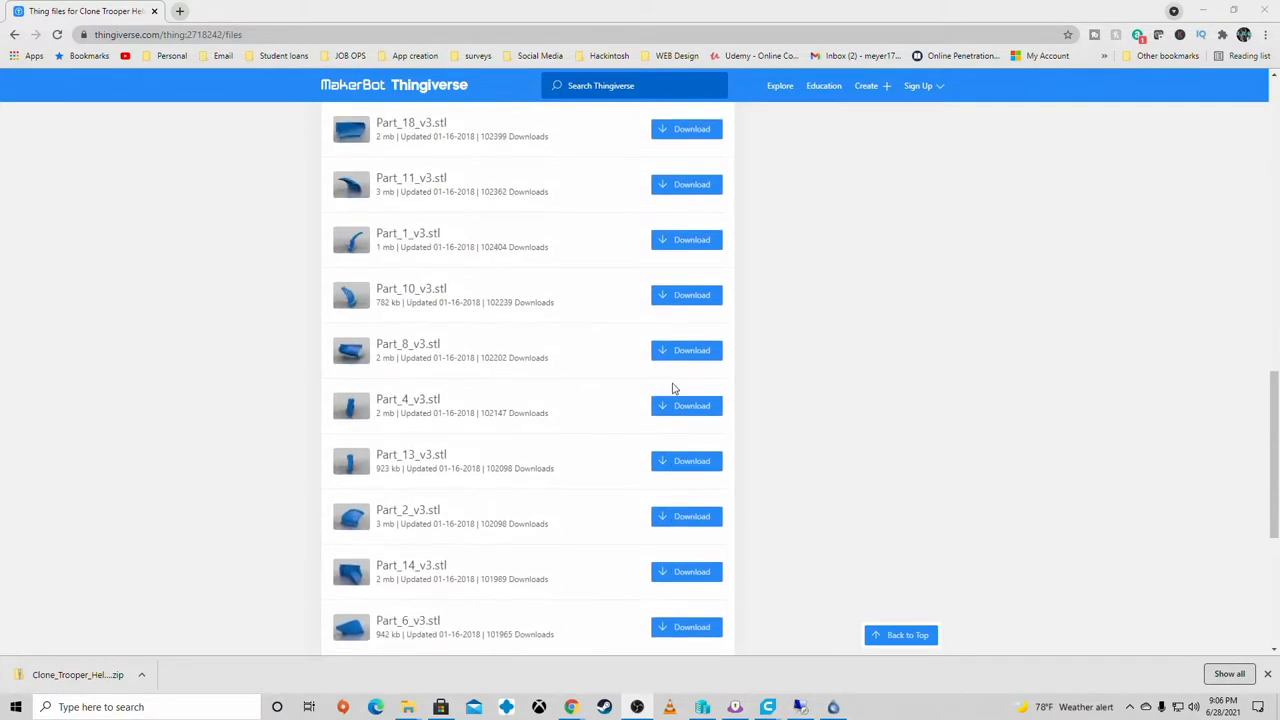
scroll("up", 3)
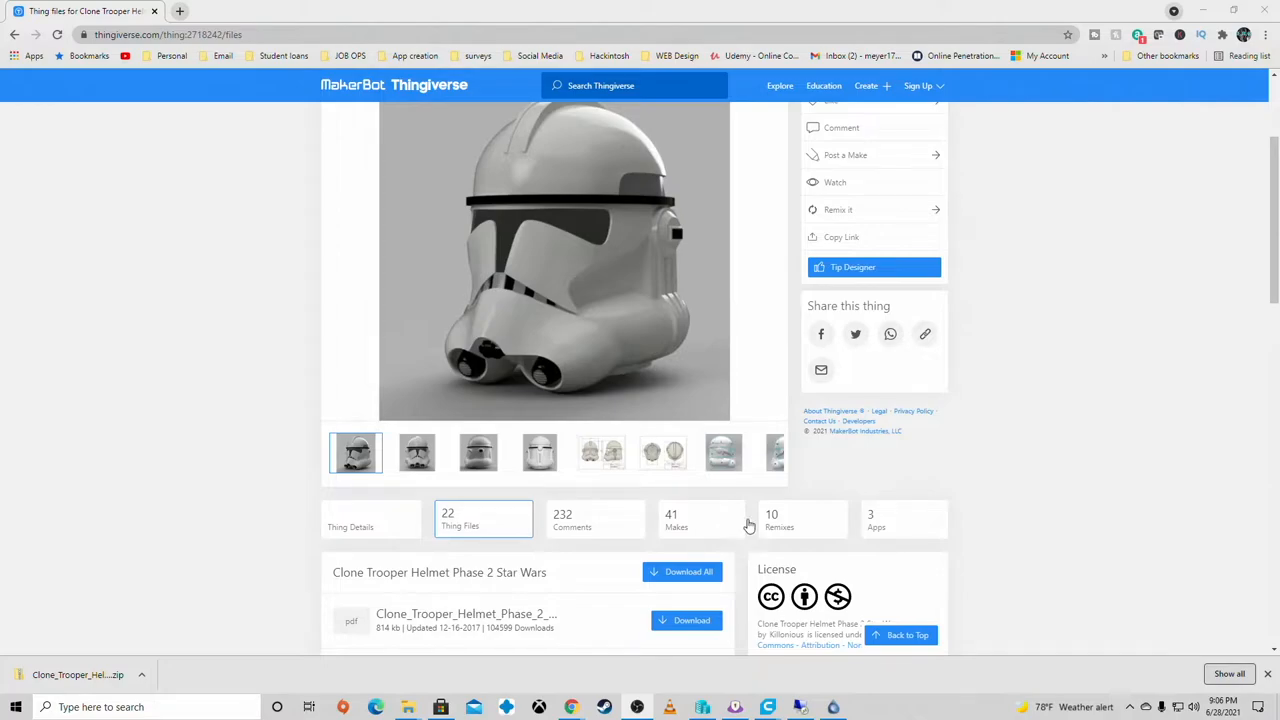
Step: Browse the Remixes list of the helmet design, returning to the top afterwards
left_click(800, 520)
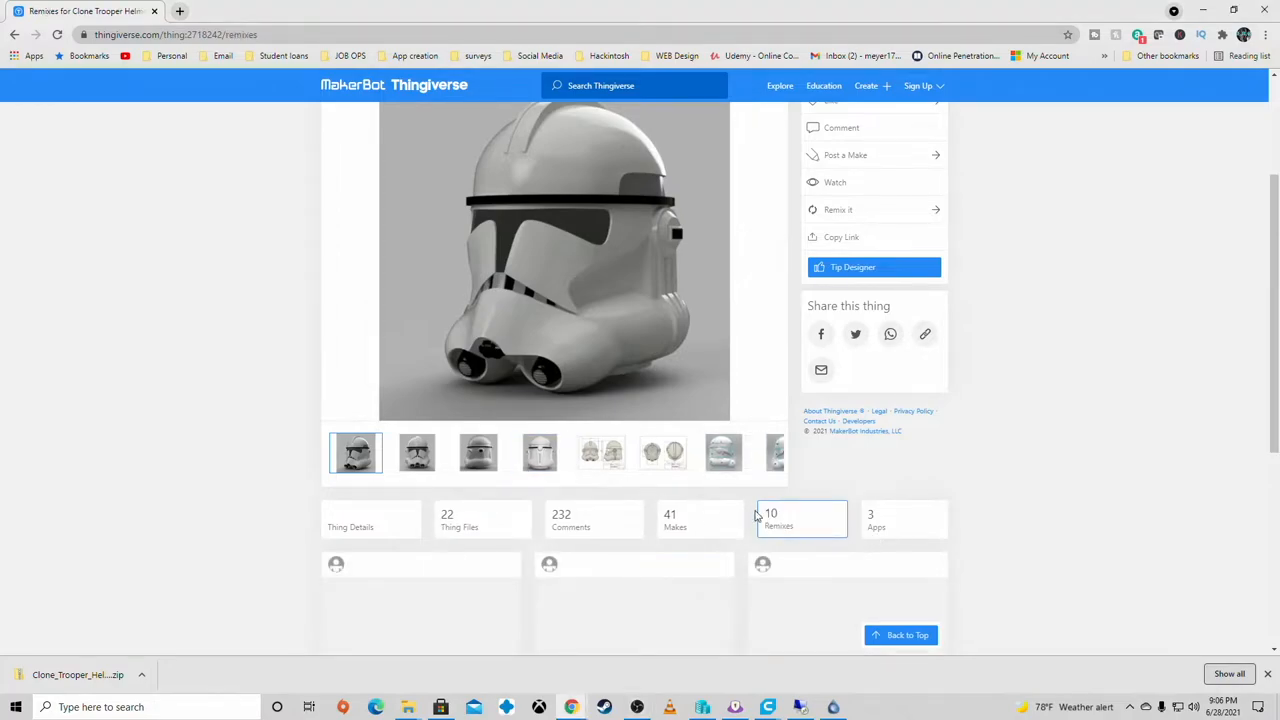
scroll("down", 3)
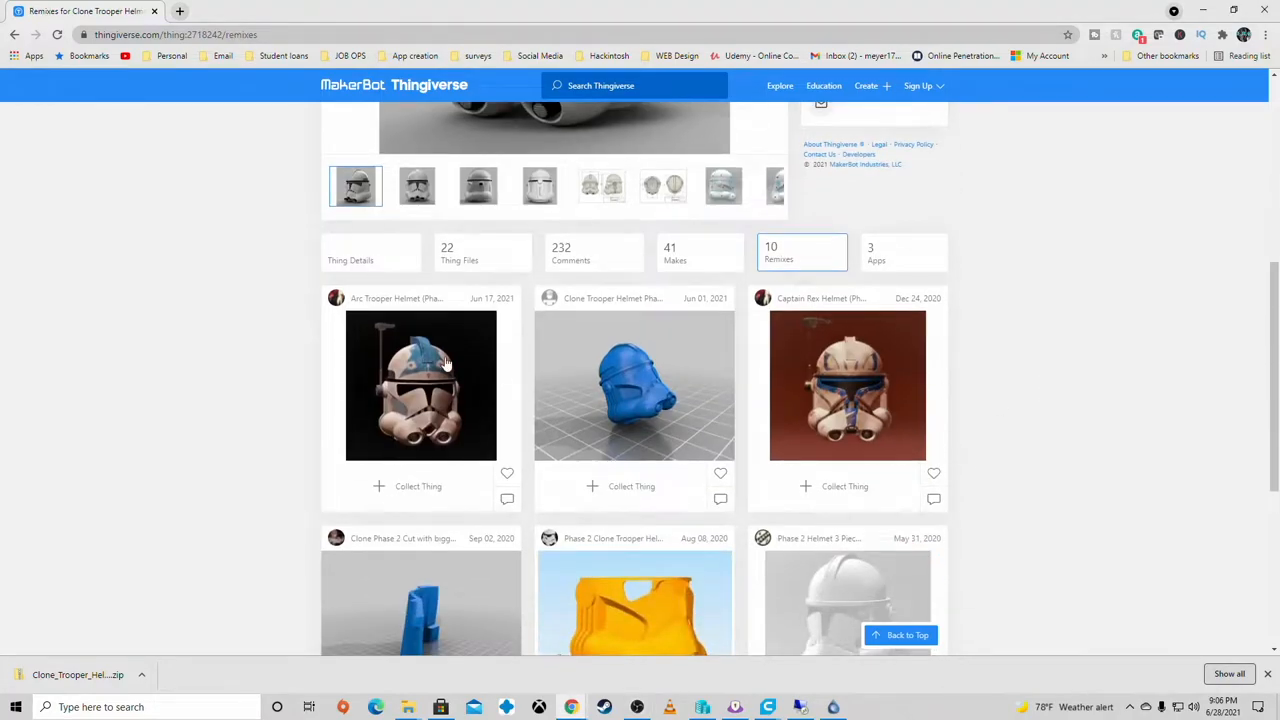
scroll("down", 3)
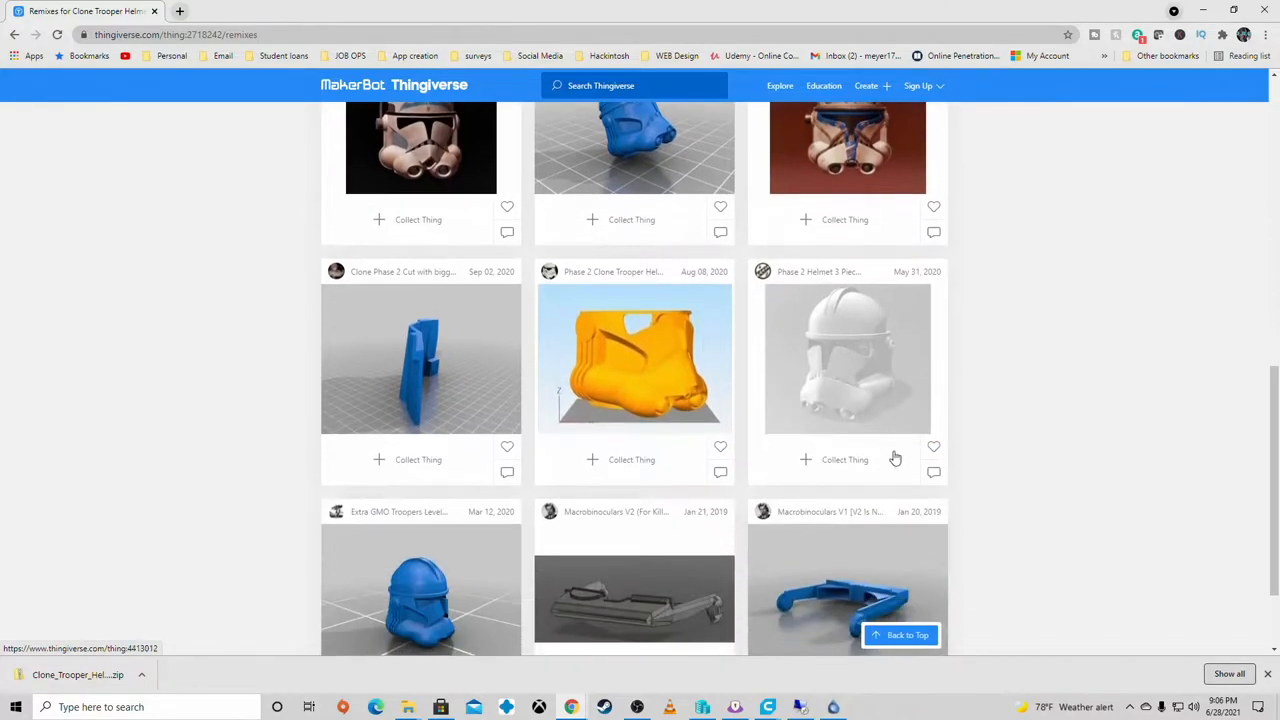
mouse_move(364, 382)
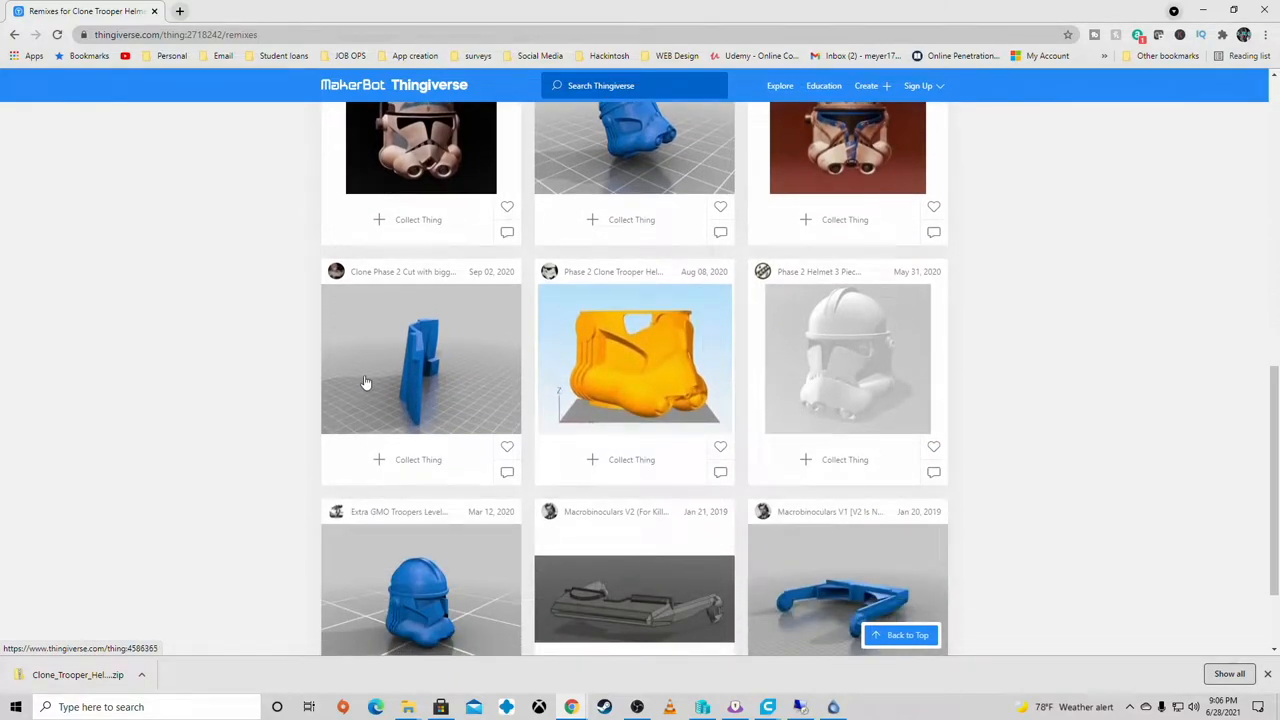
scroll("down", 3)
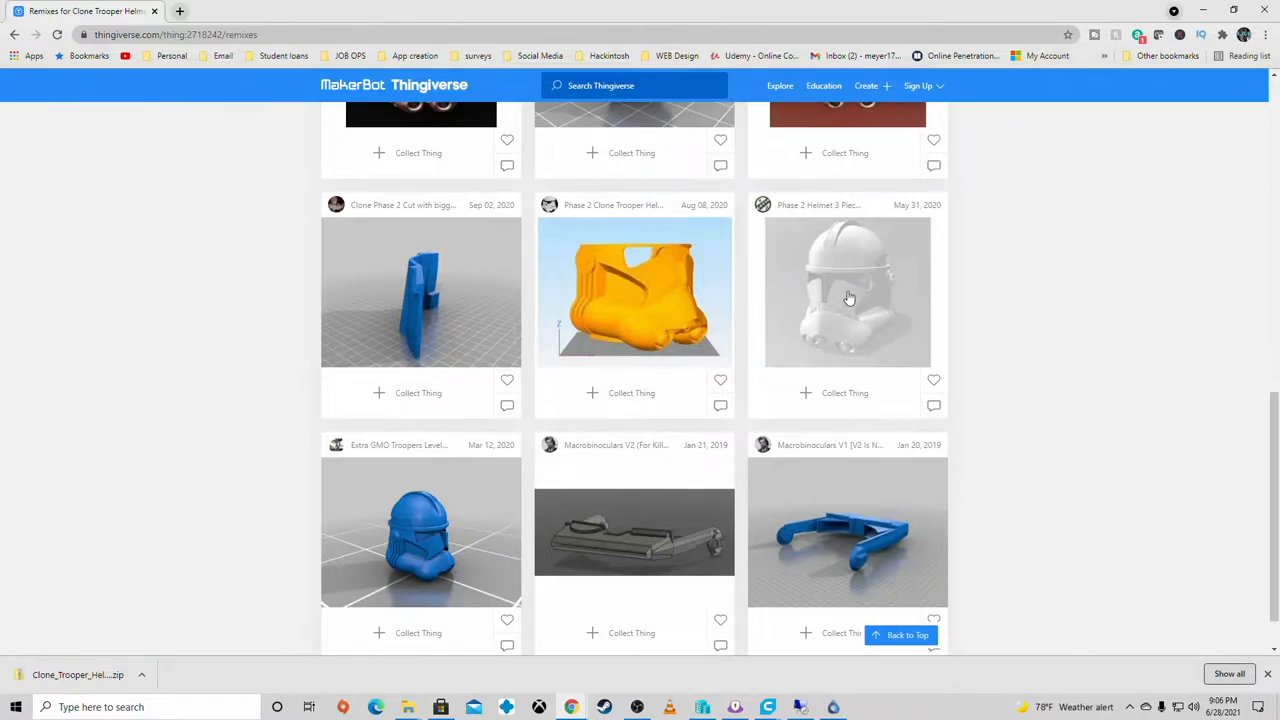
scroll("down", 3)
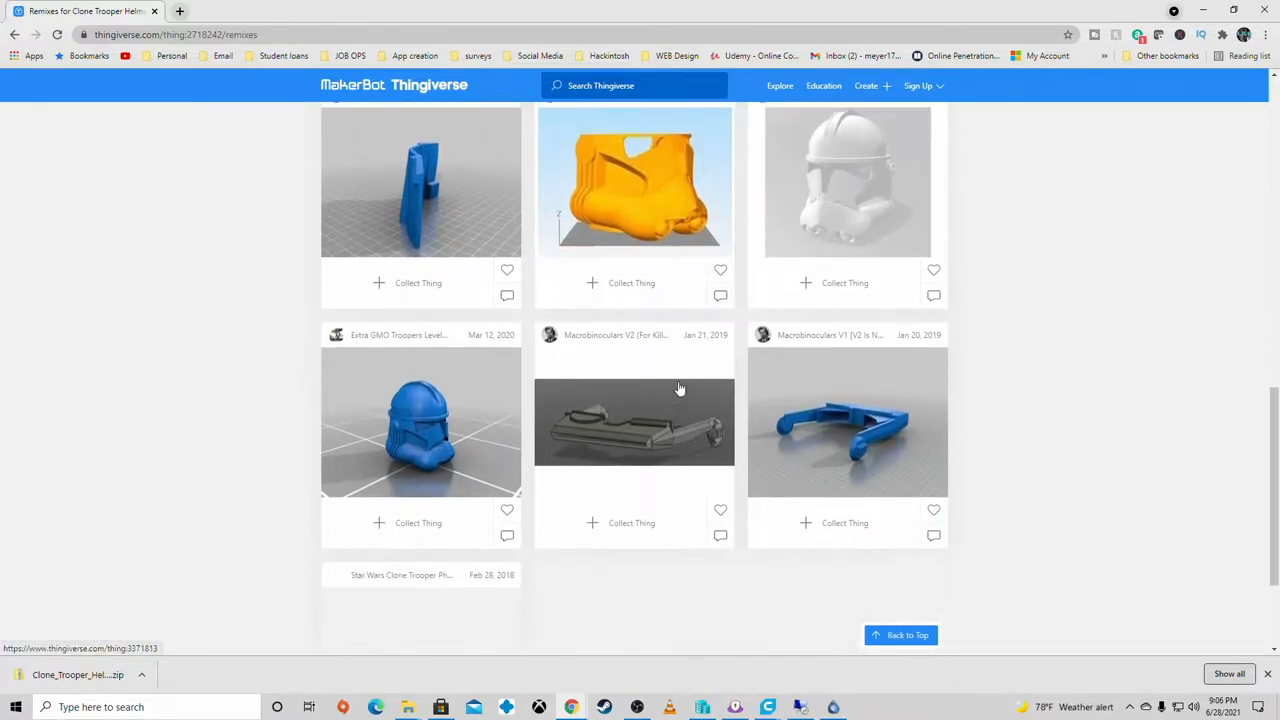
scroll("down", 3)
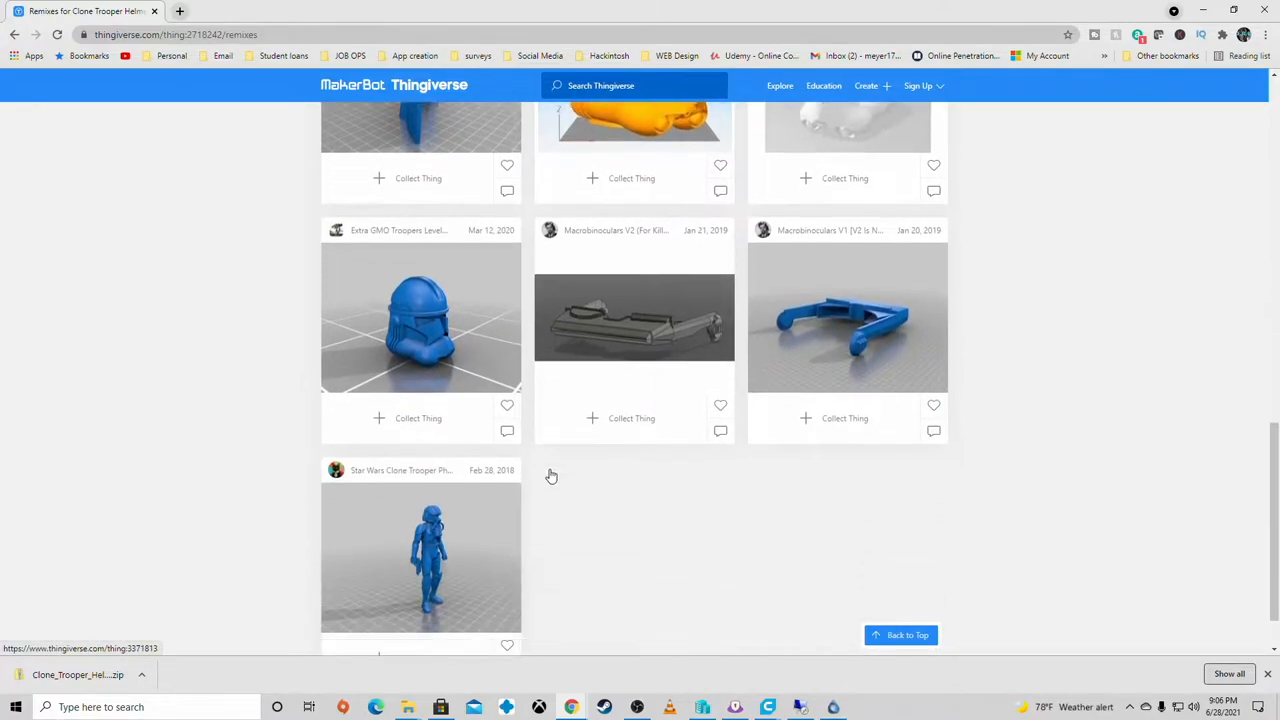
scroll("up", 3)
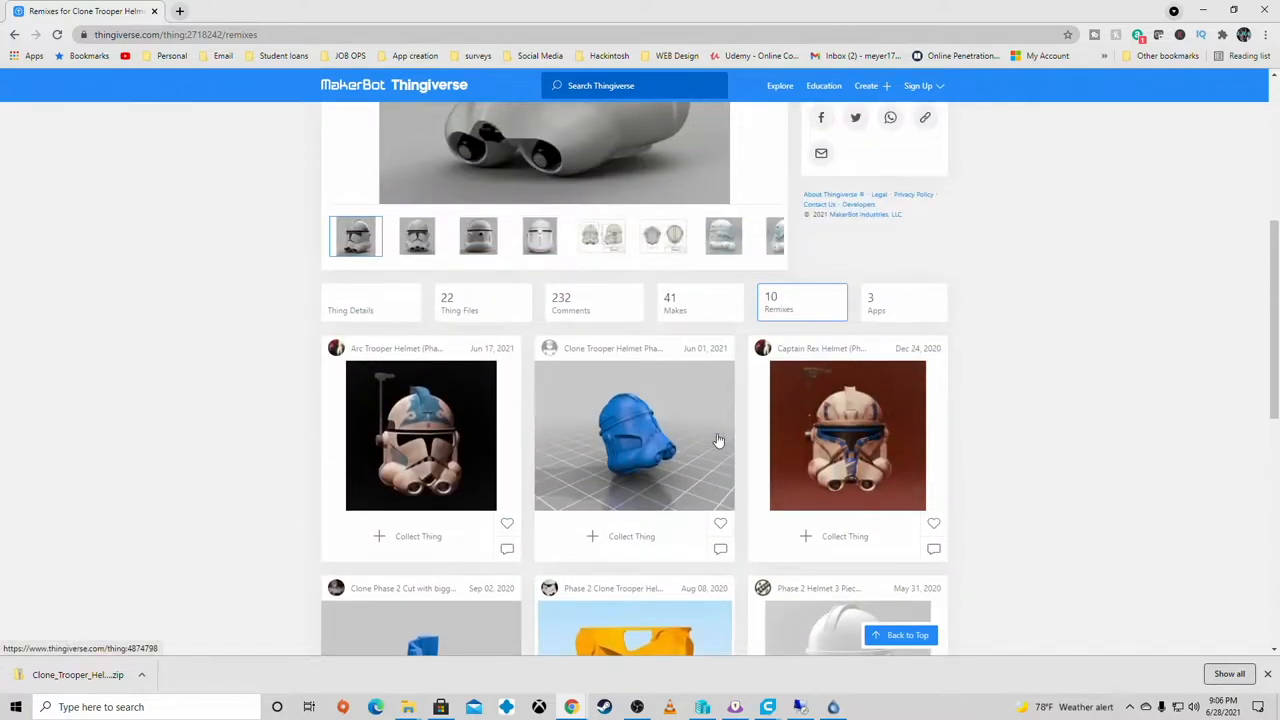
scroll("down", 3)
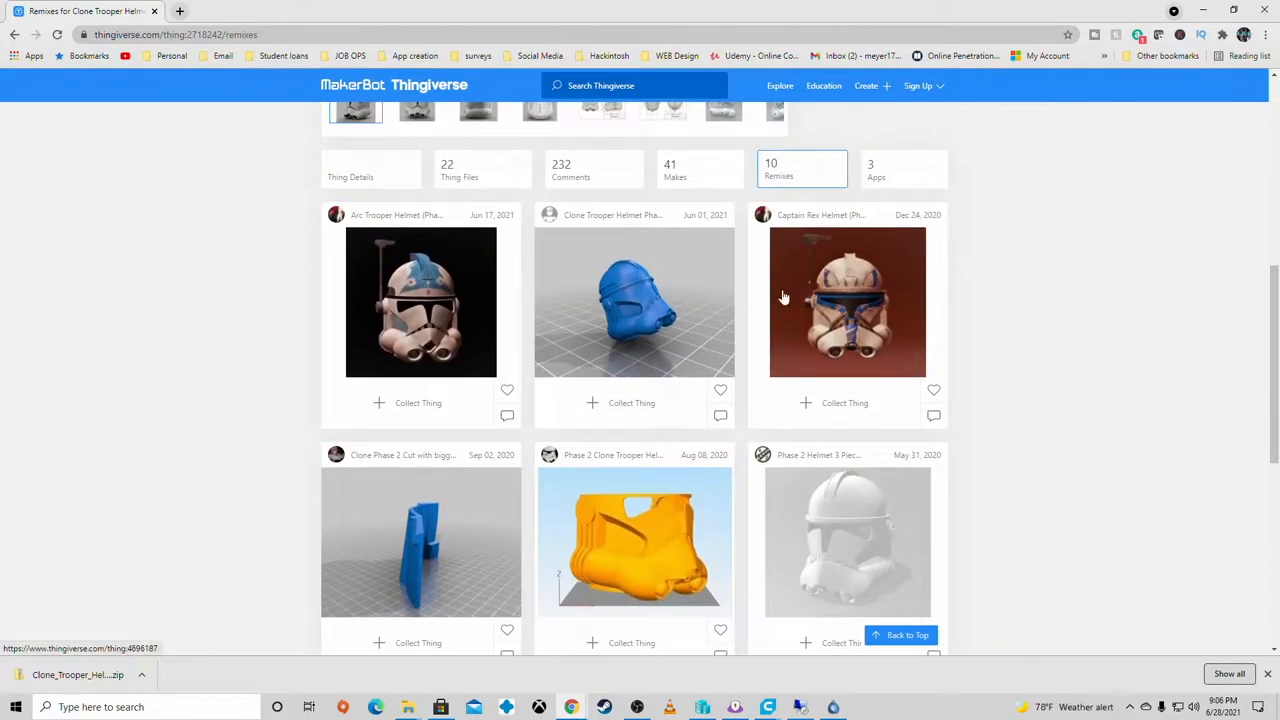
scroll("down", 3)
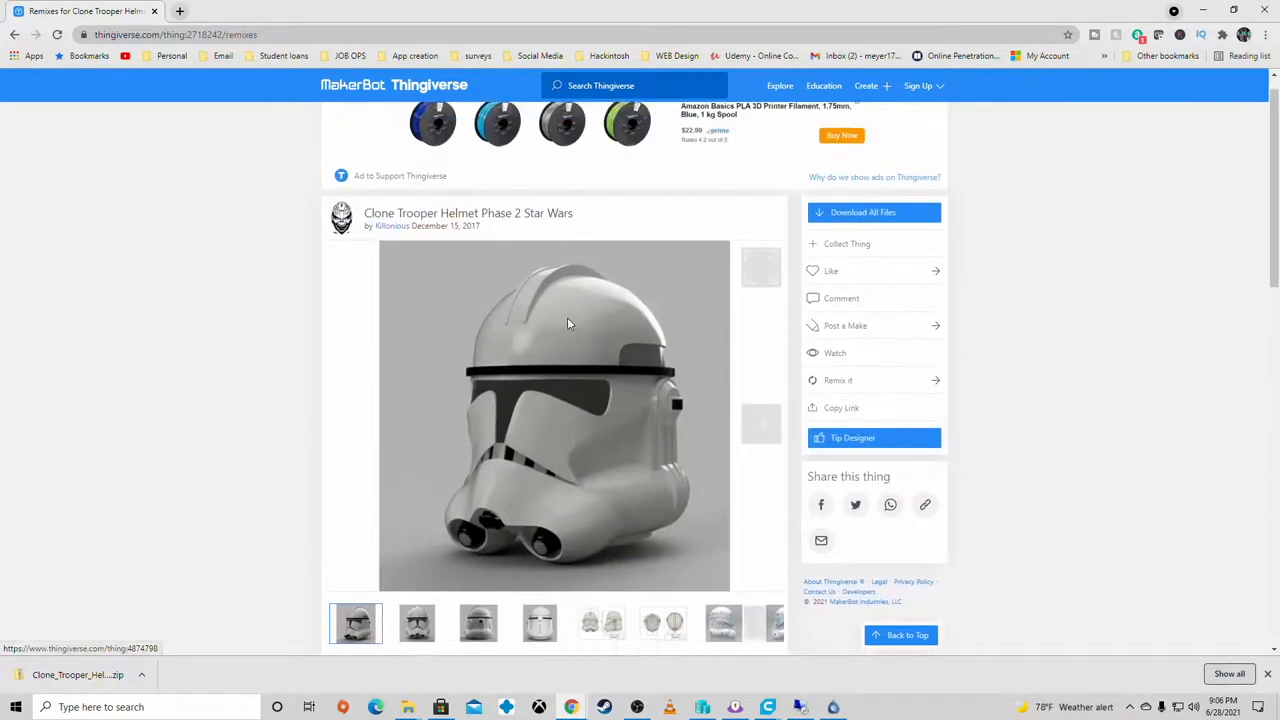
scroll("up", 3)
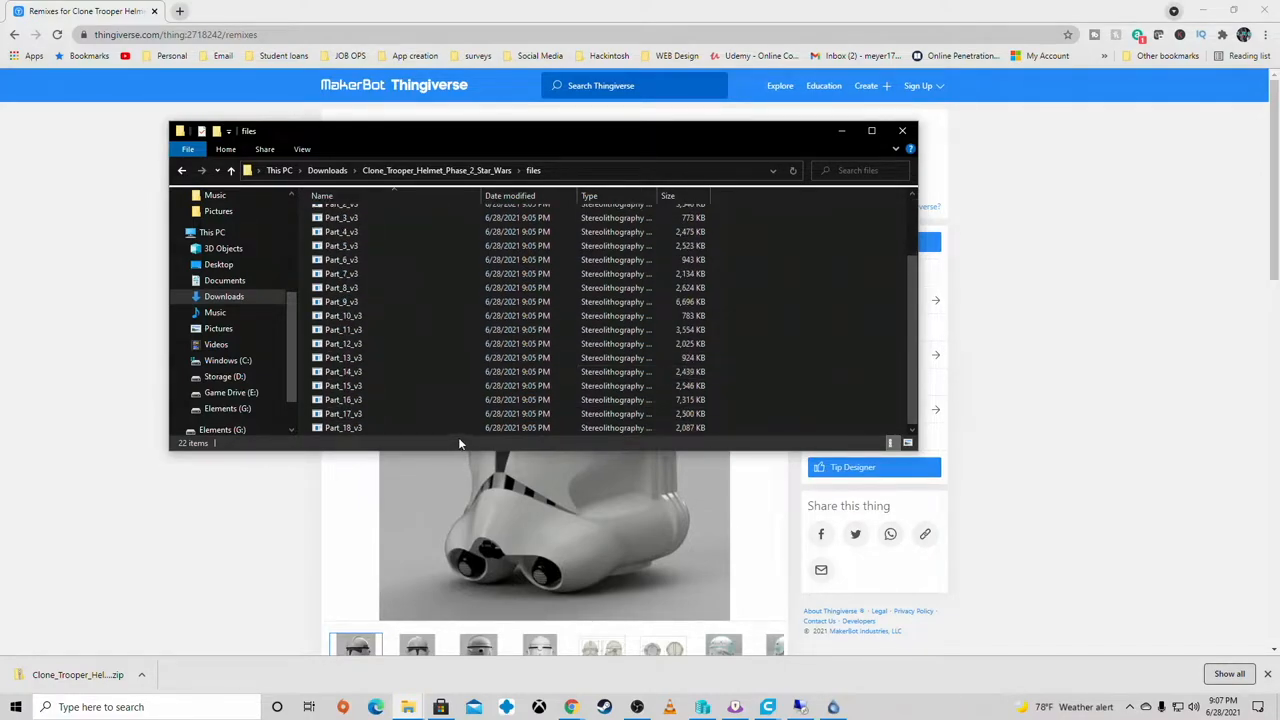
Step: Review the extracted helmet STL files and close the Explorer folder to return to Thingiverse
scroll("up", 3)
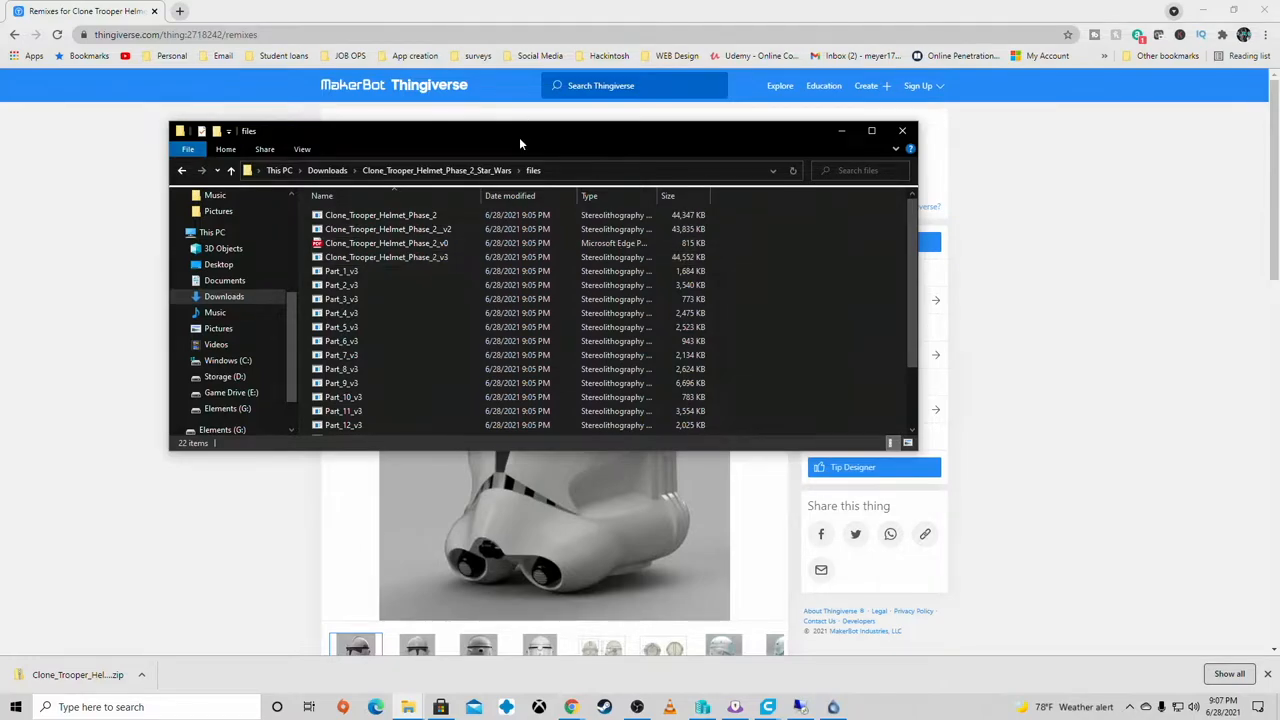
left_click(902, 130)
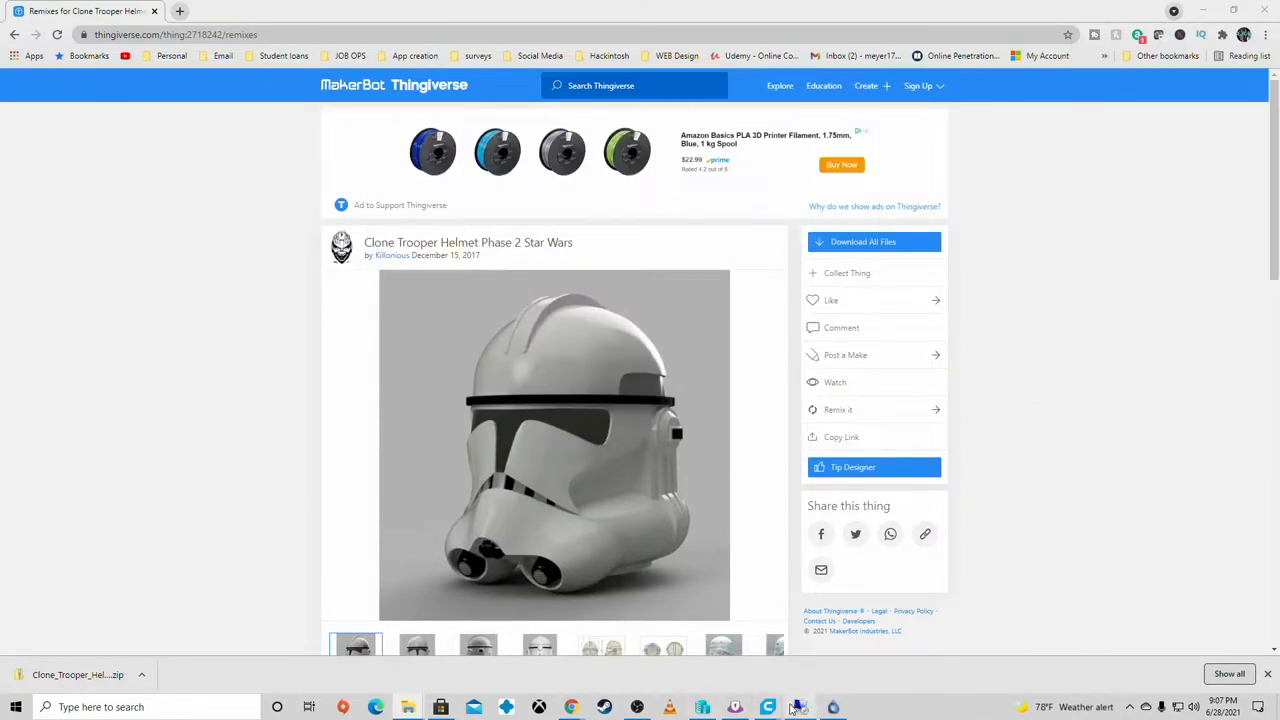
Step: Switch to Cura and make the Creality CR-10 the active printer, orbiting around the larger build plate
left_click(768, 708)
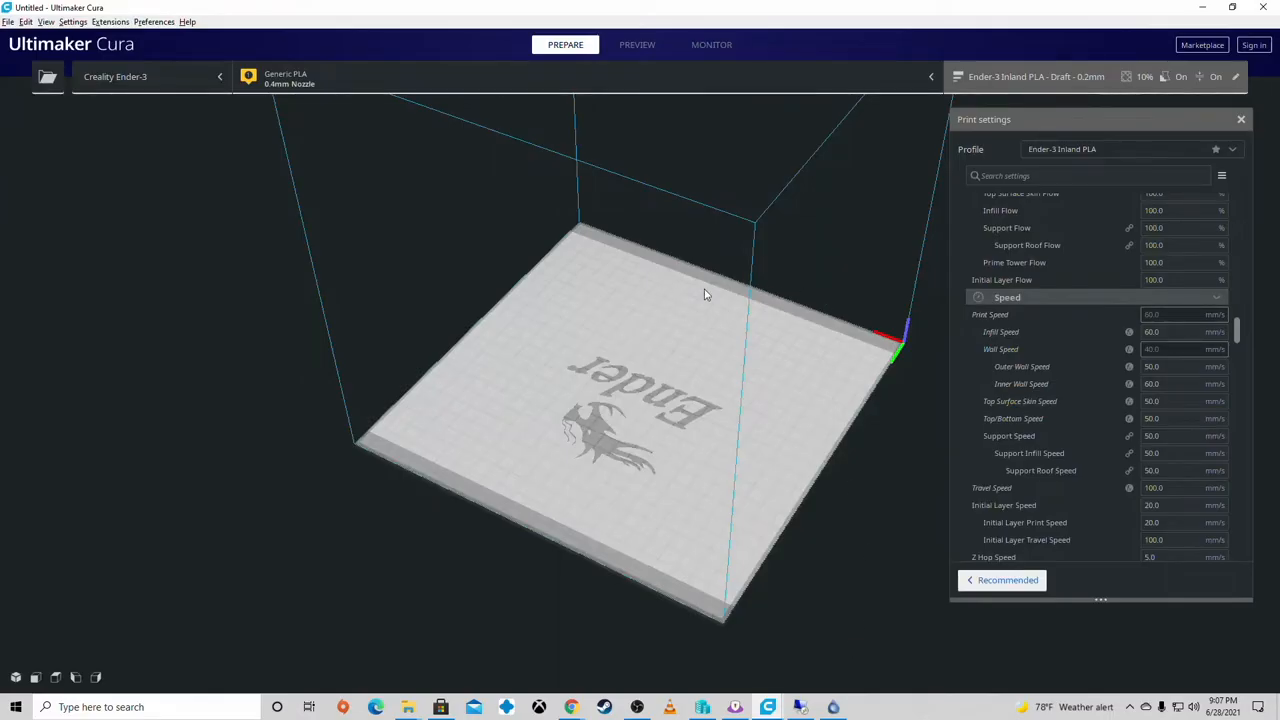
mouse_move(758, 390)
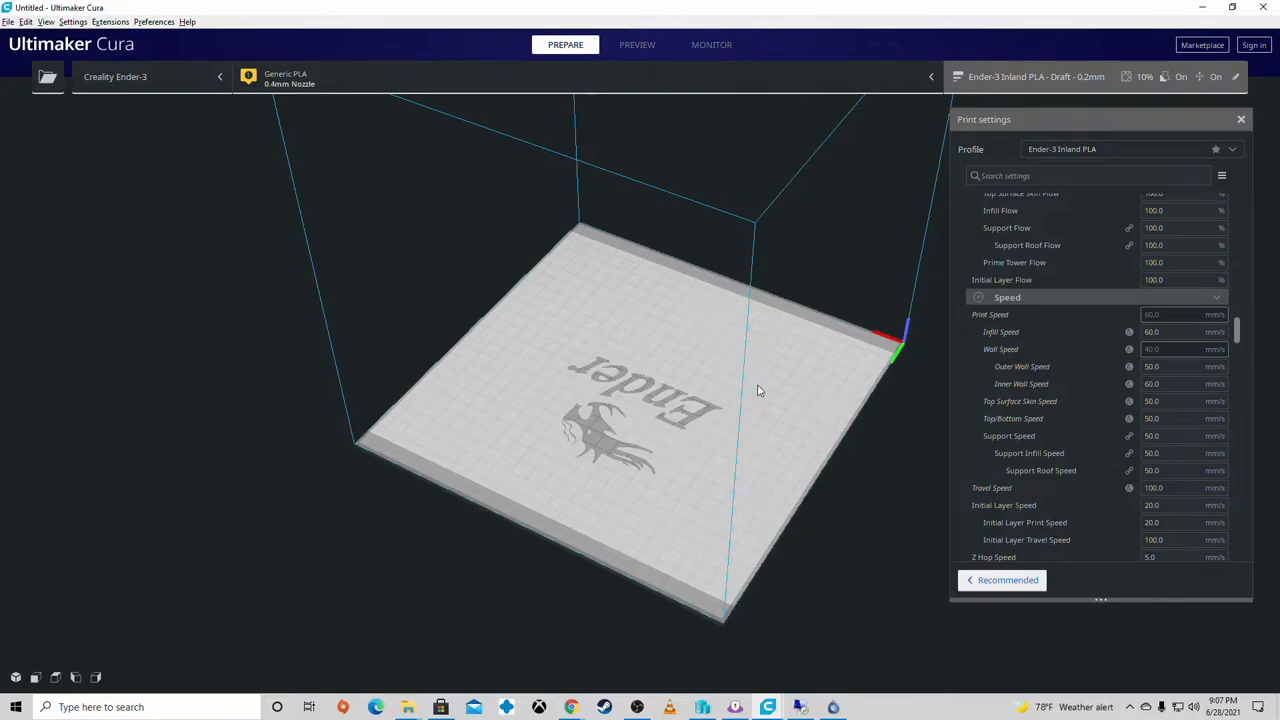
left_click_drag(758, 390, 832, 466)
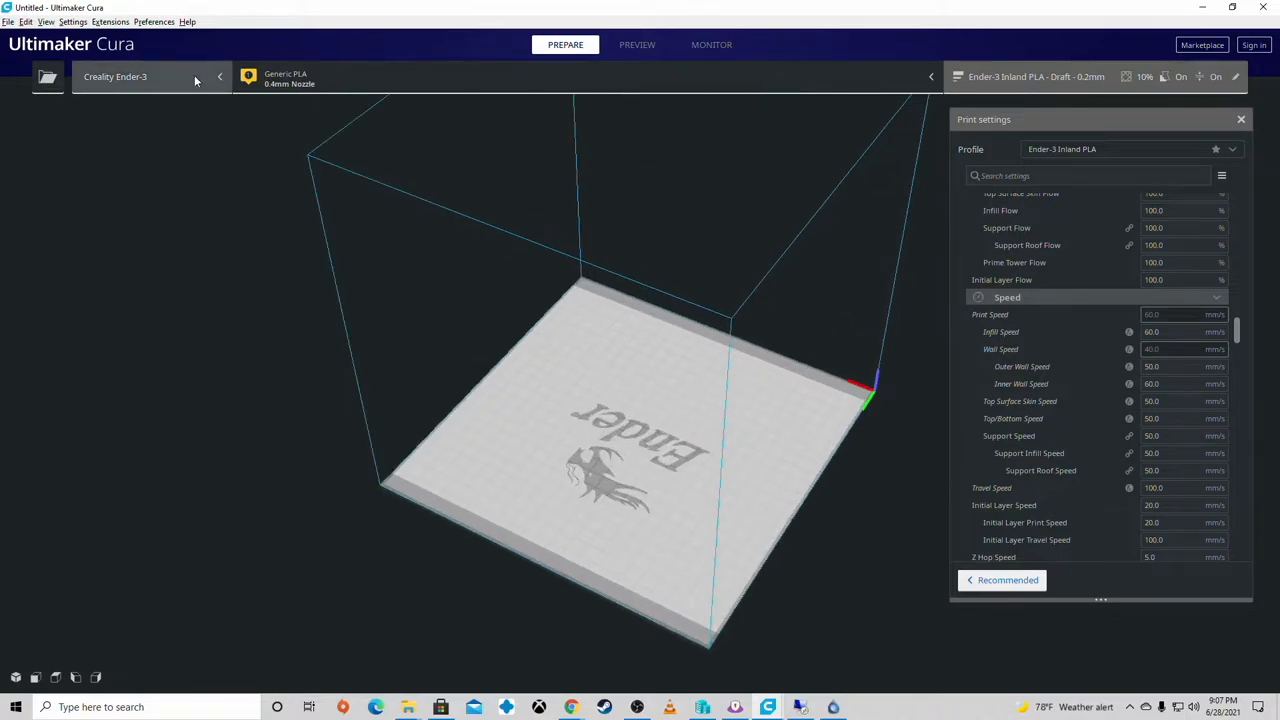
left_click(150, 76)
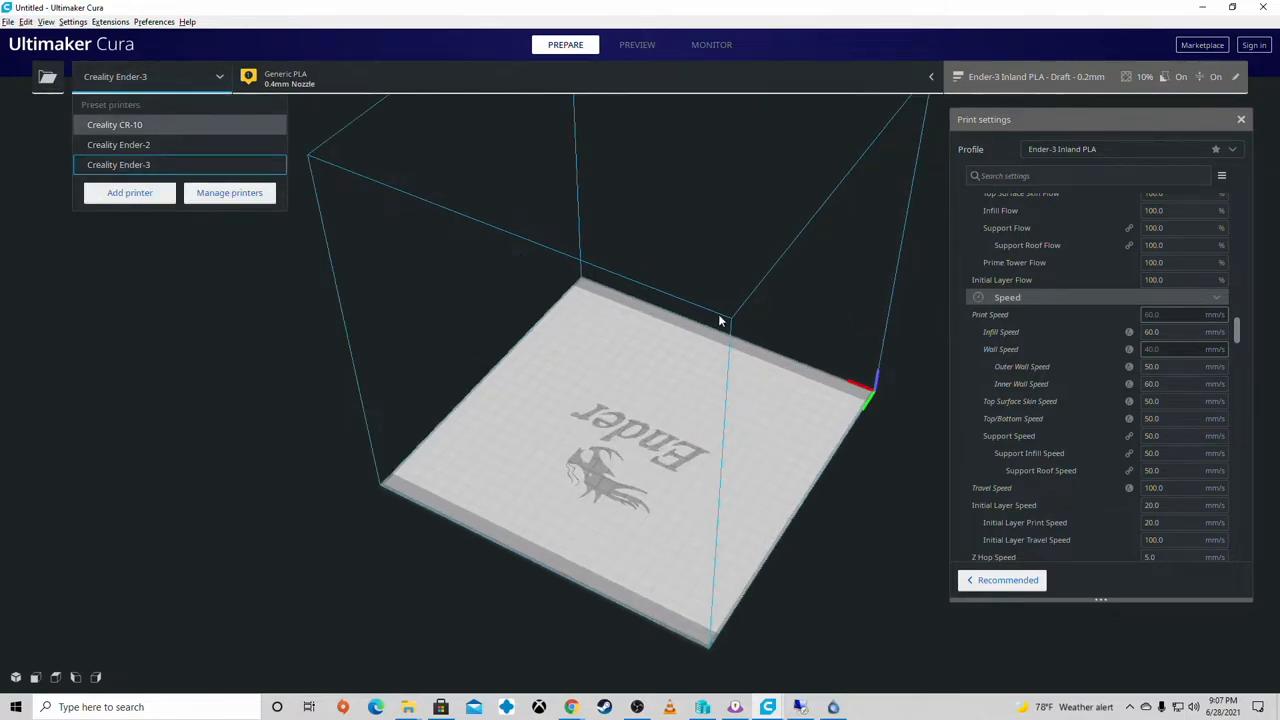
left_click(114, 124)
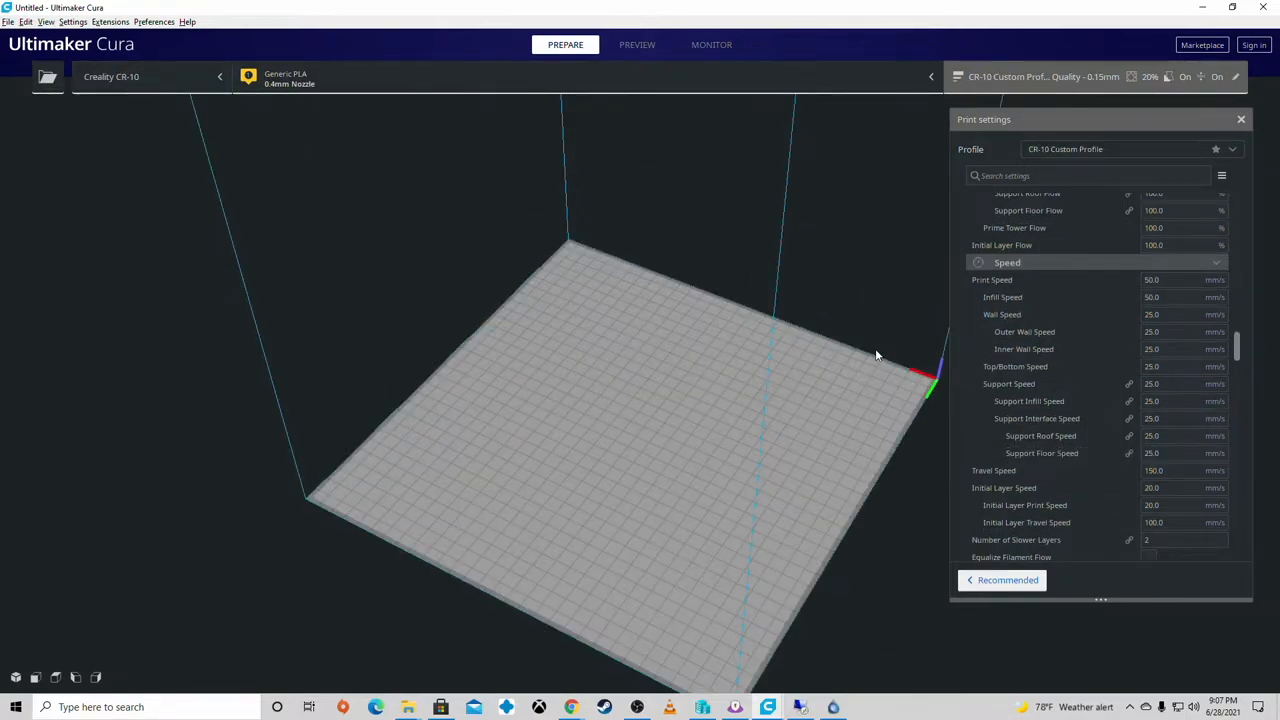
left_click_drag(876, 356, 640, 500)
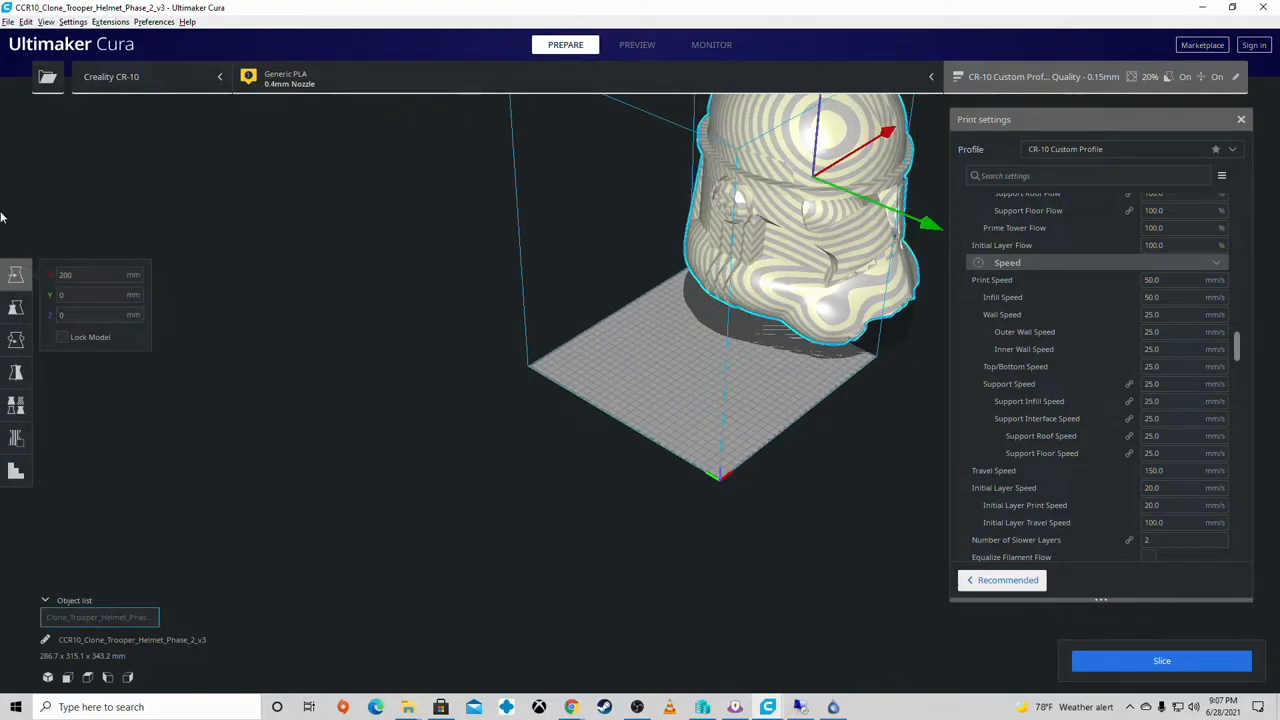
Step: Scale the helmet uniformly to 96% (about 286 × 286 × 329 mm) and deselect it
triple_click(80, 274)
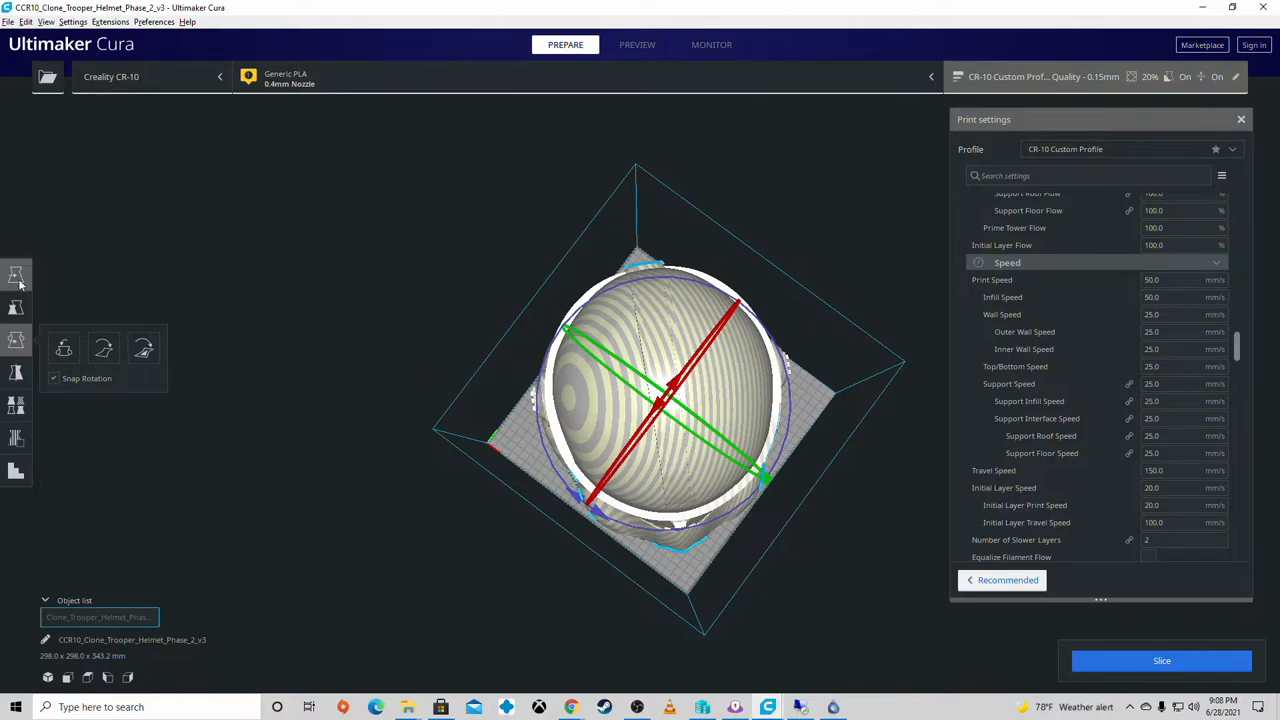
left_click(16, 276)
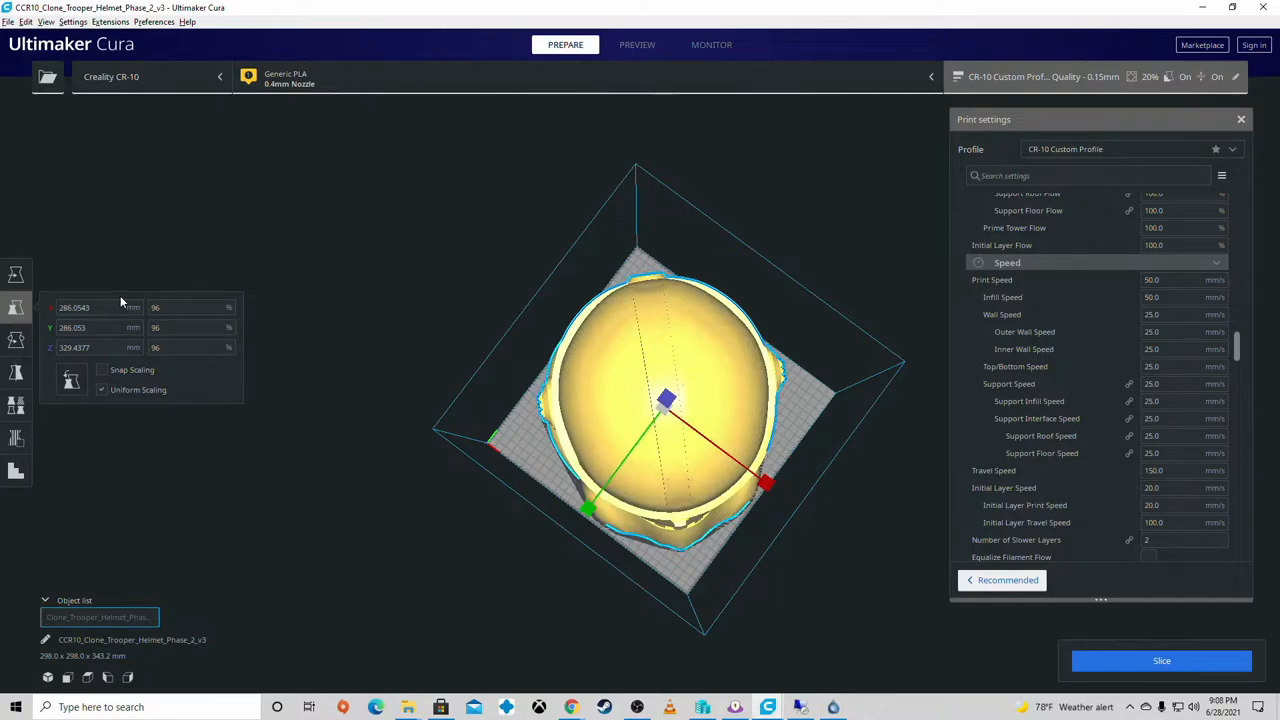
left_click(16, 274)
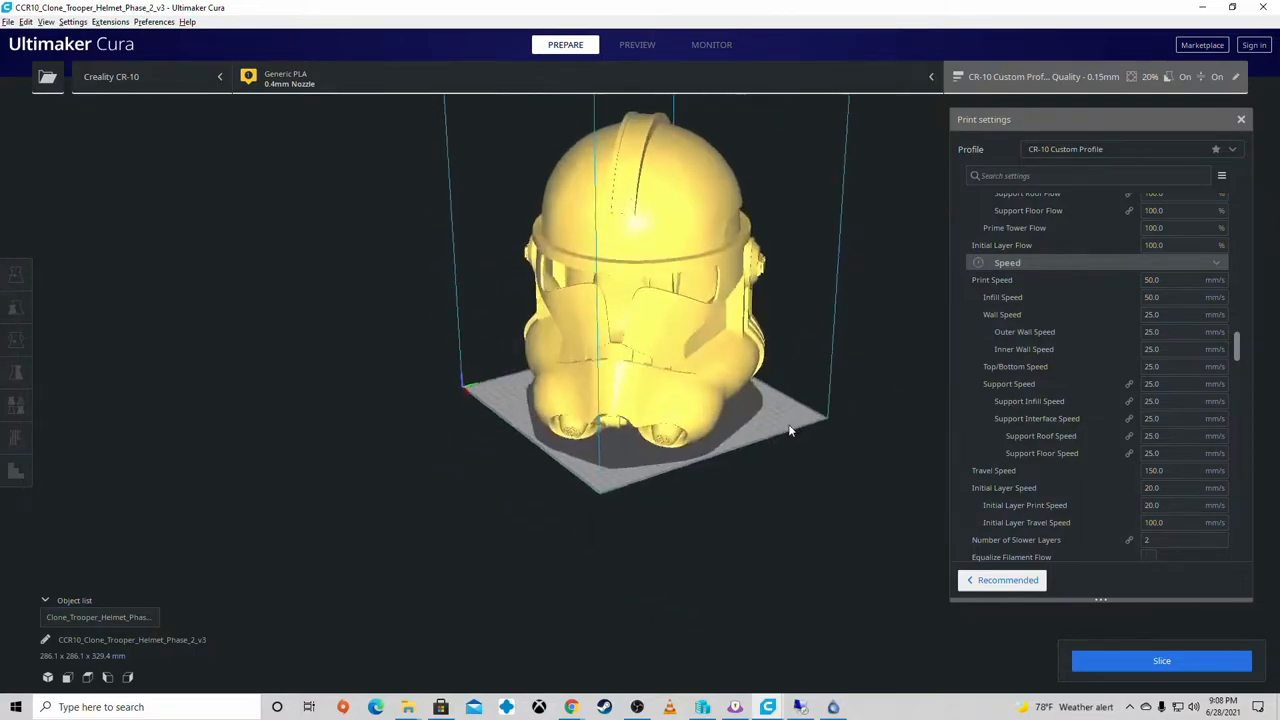
left_click_drag(790, 430, 536, 384)
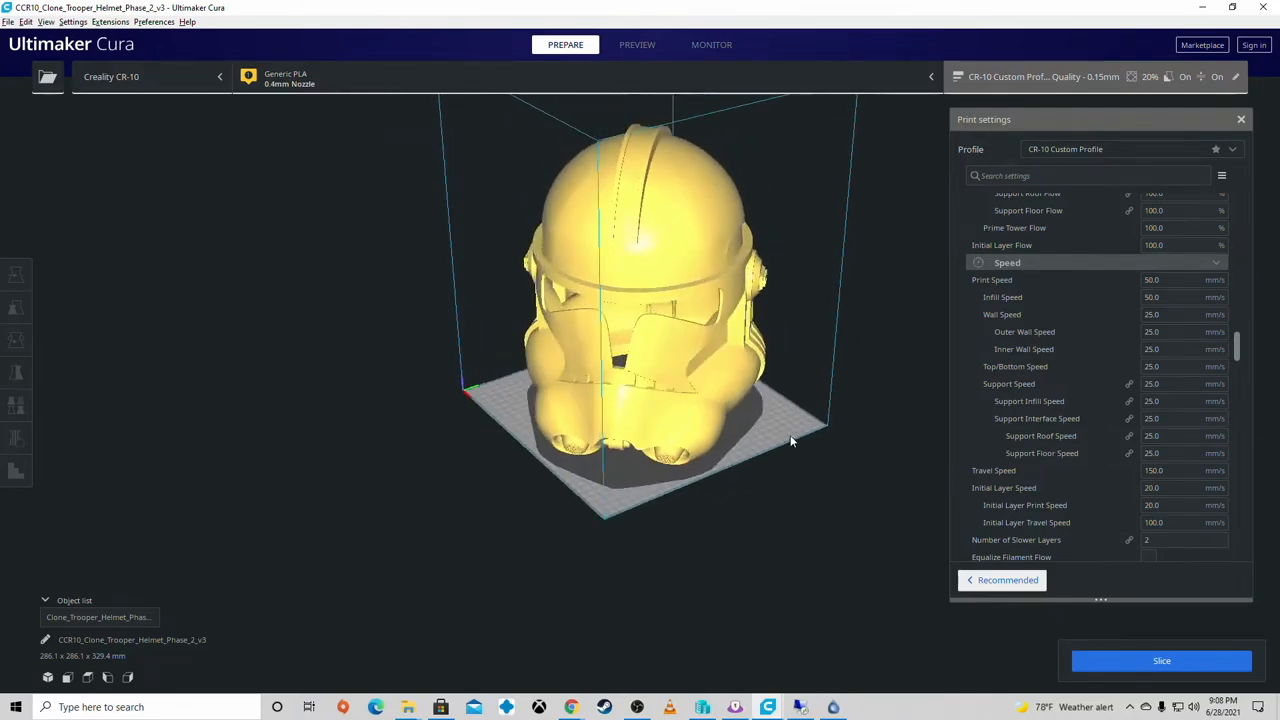
left_click_drag(790, 440, 696, 320)
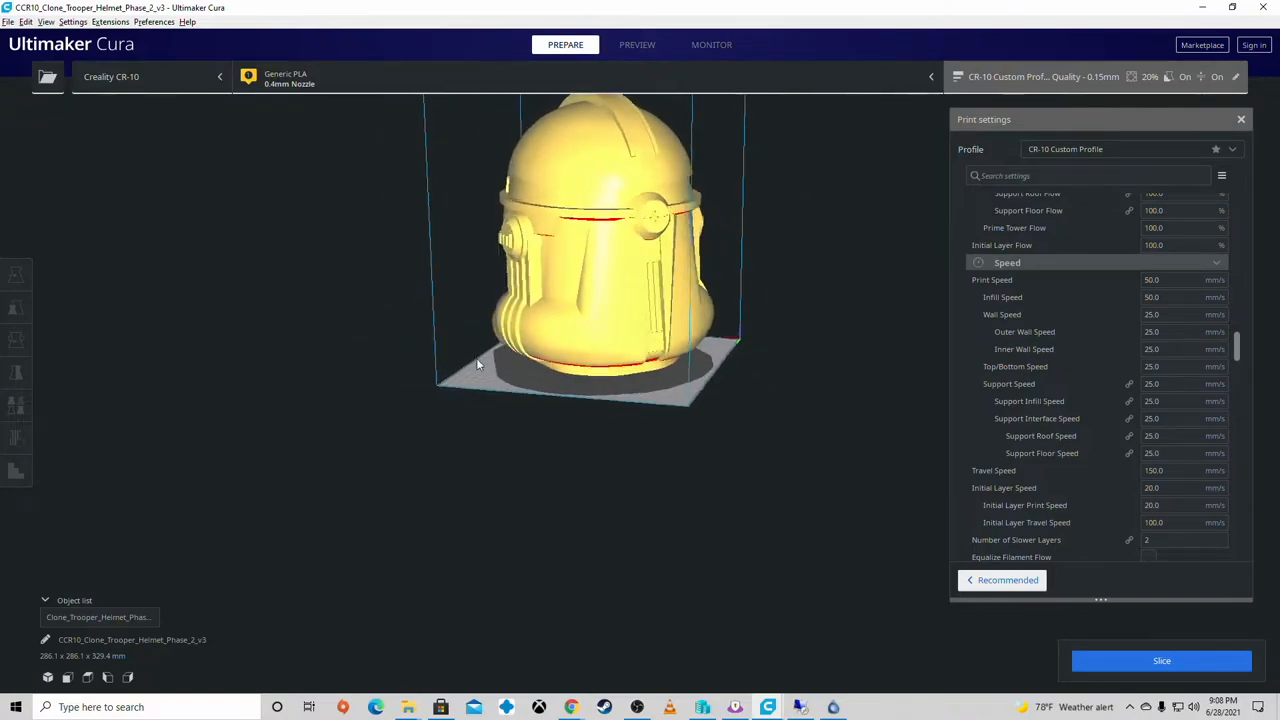
left_click_drag(480, 364, 710, 360)
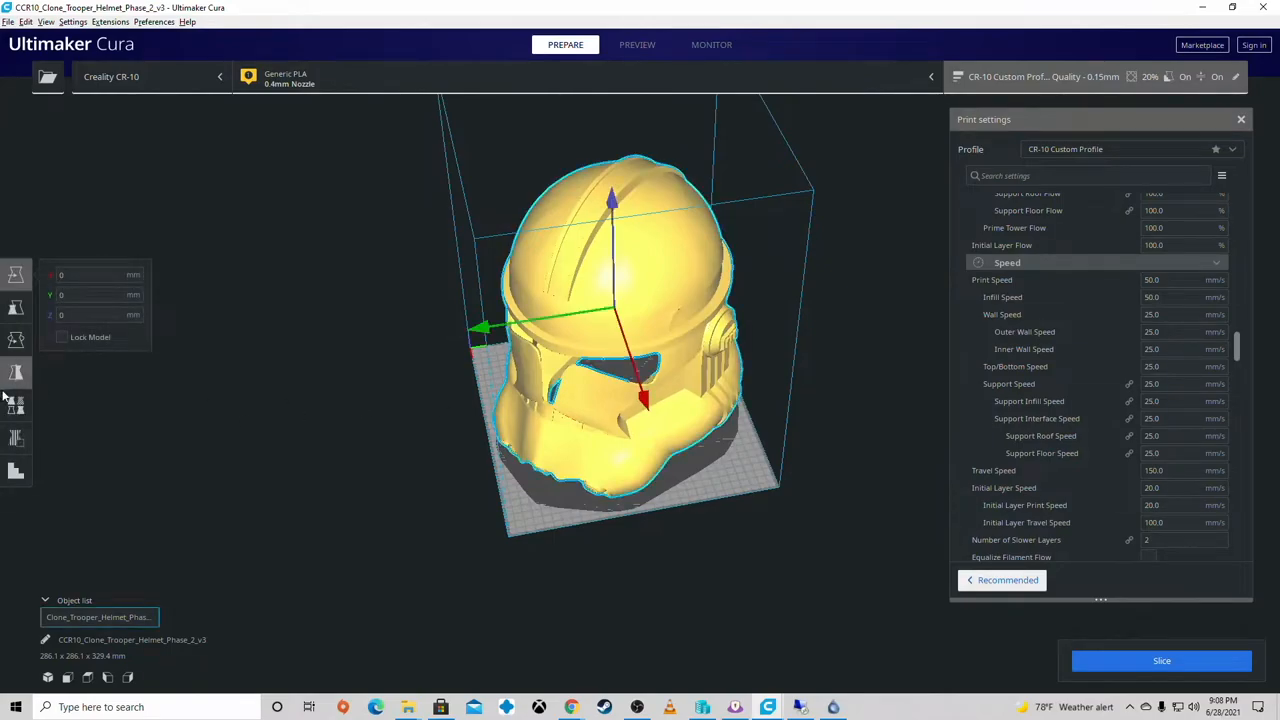
Step: Place 5 mm custom cylinder supports with 7.5 mm base under the helmet's lower rim overhangs
left_click(16, 374)
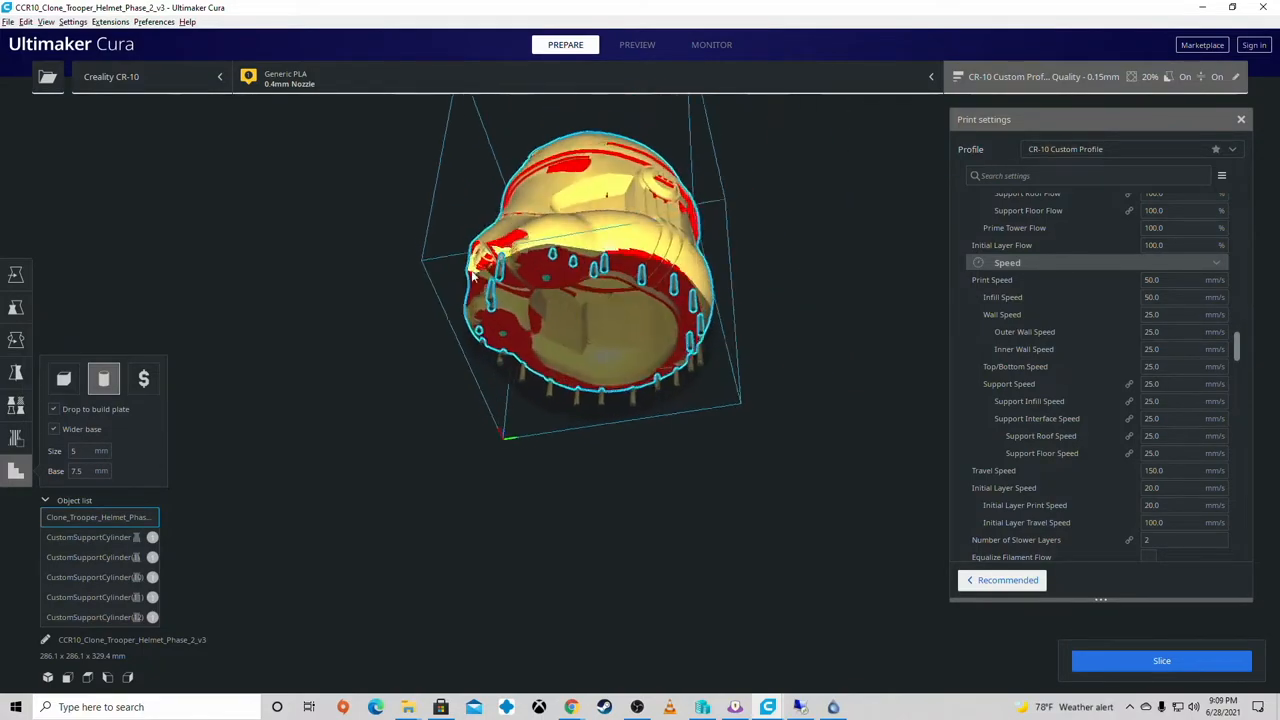
left_click_drag(480, 270, 556, 280)
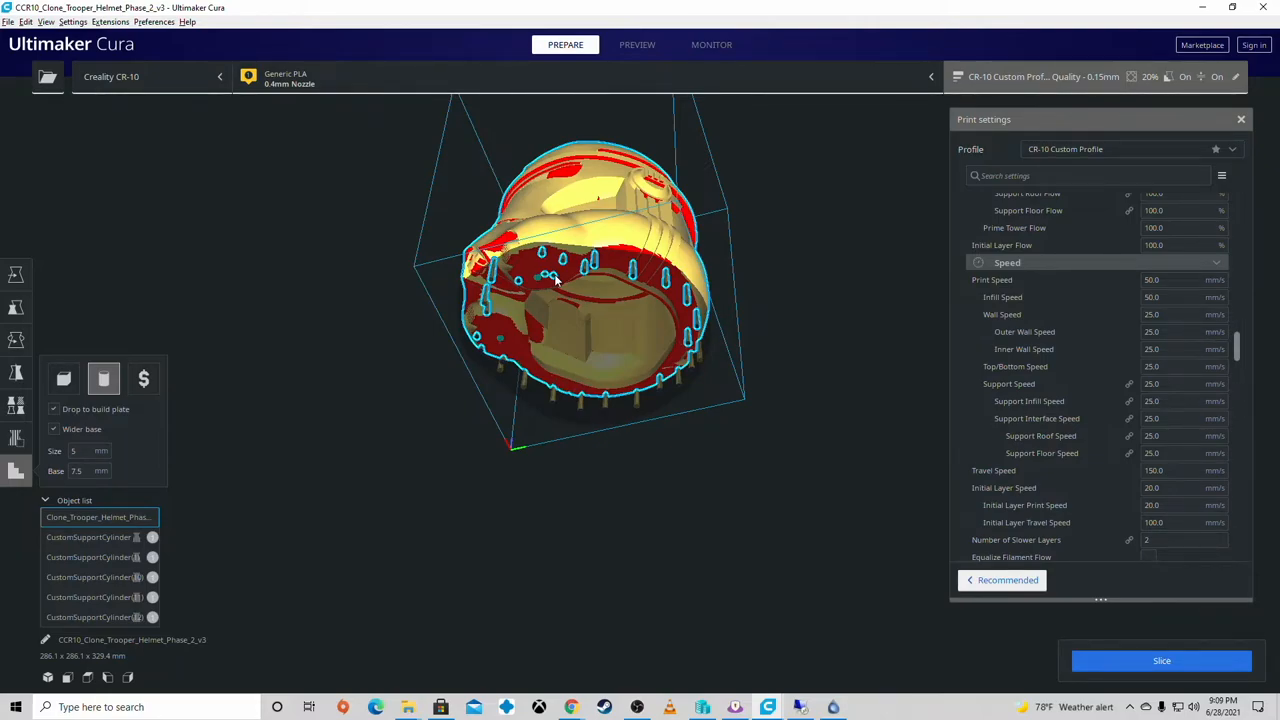
left_click_drag(590, 290, 536, 304)
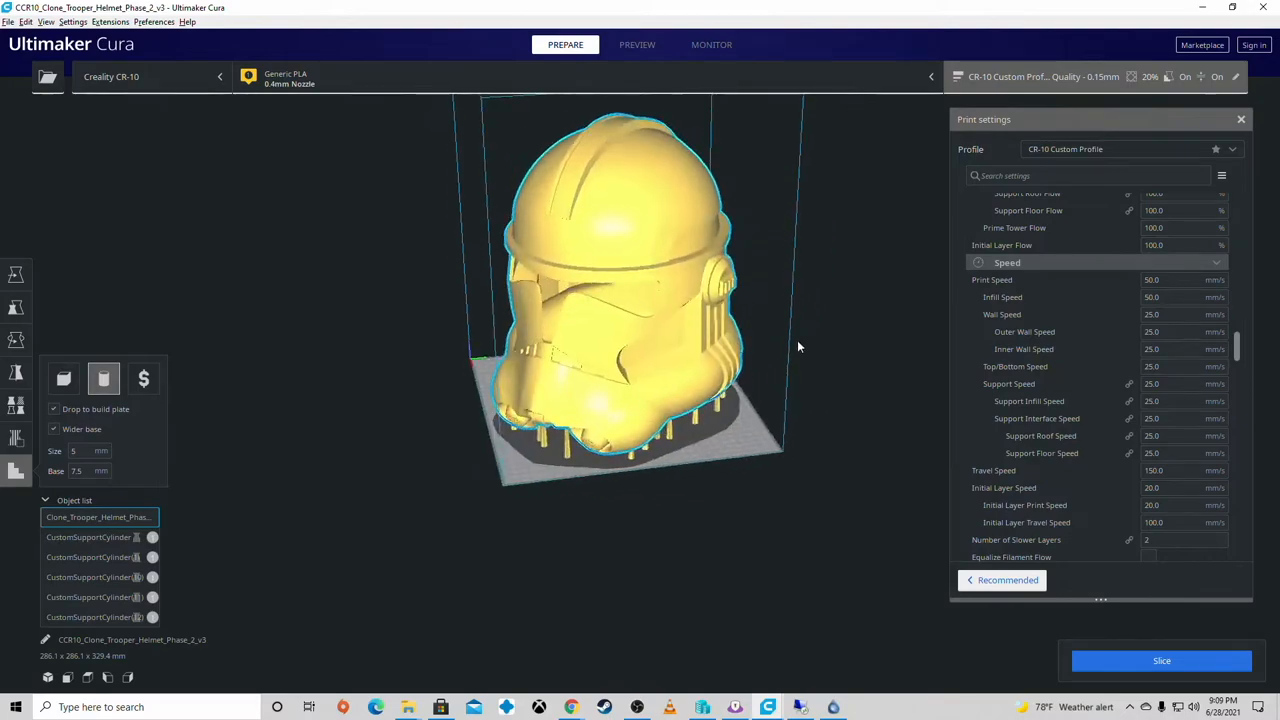
scroll("up", 3)
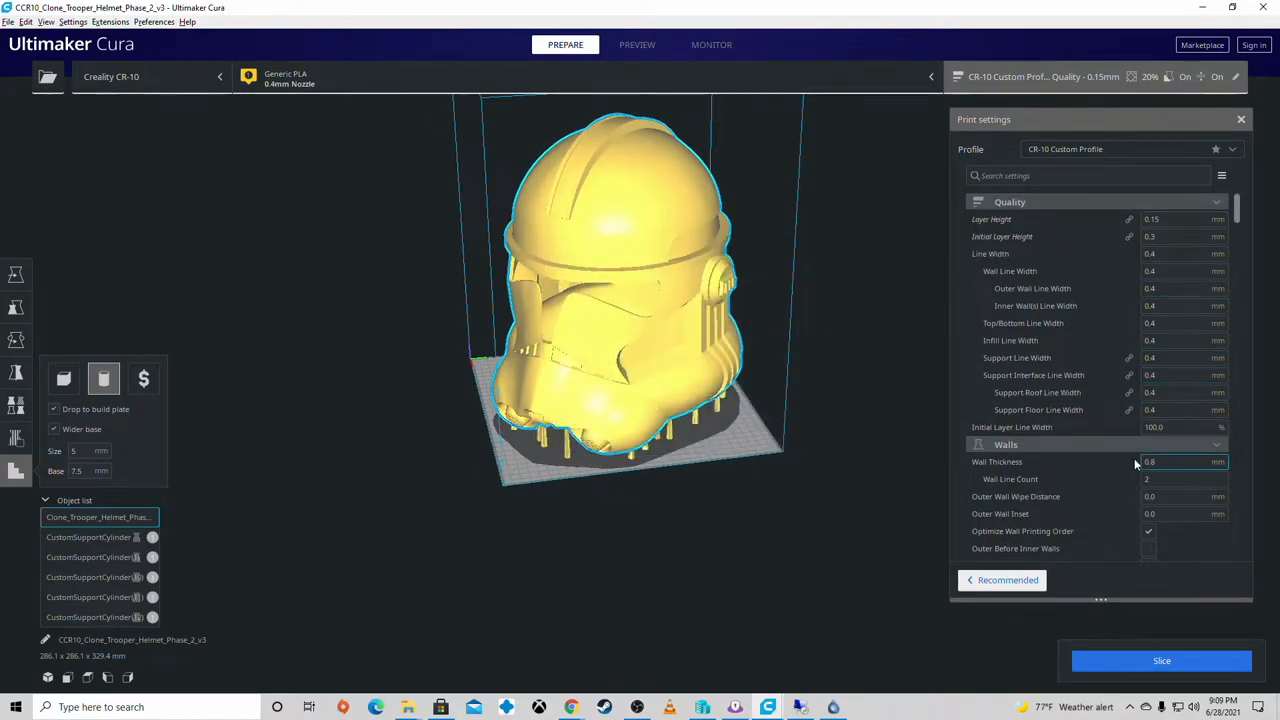
scroll("down", 3)
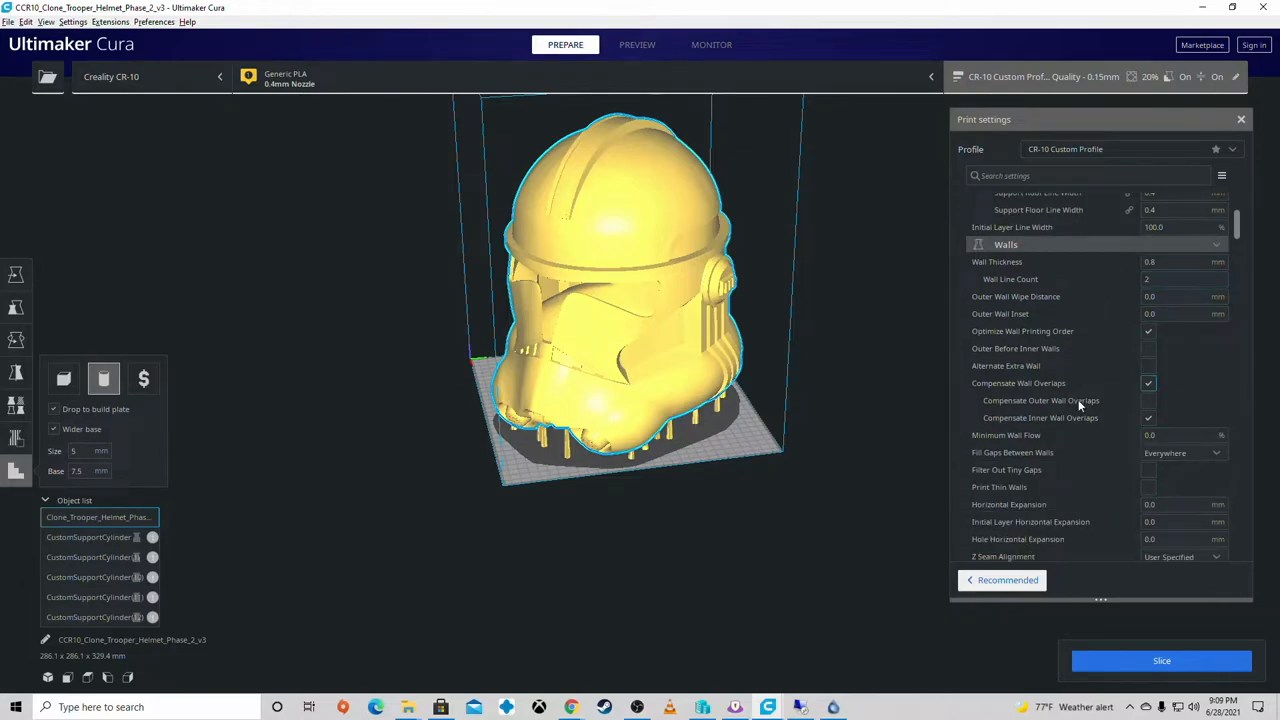
scroll("down", 3)
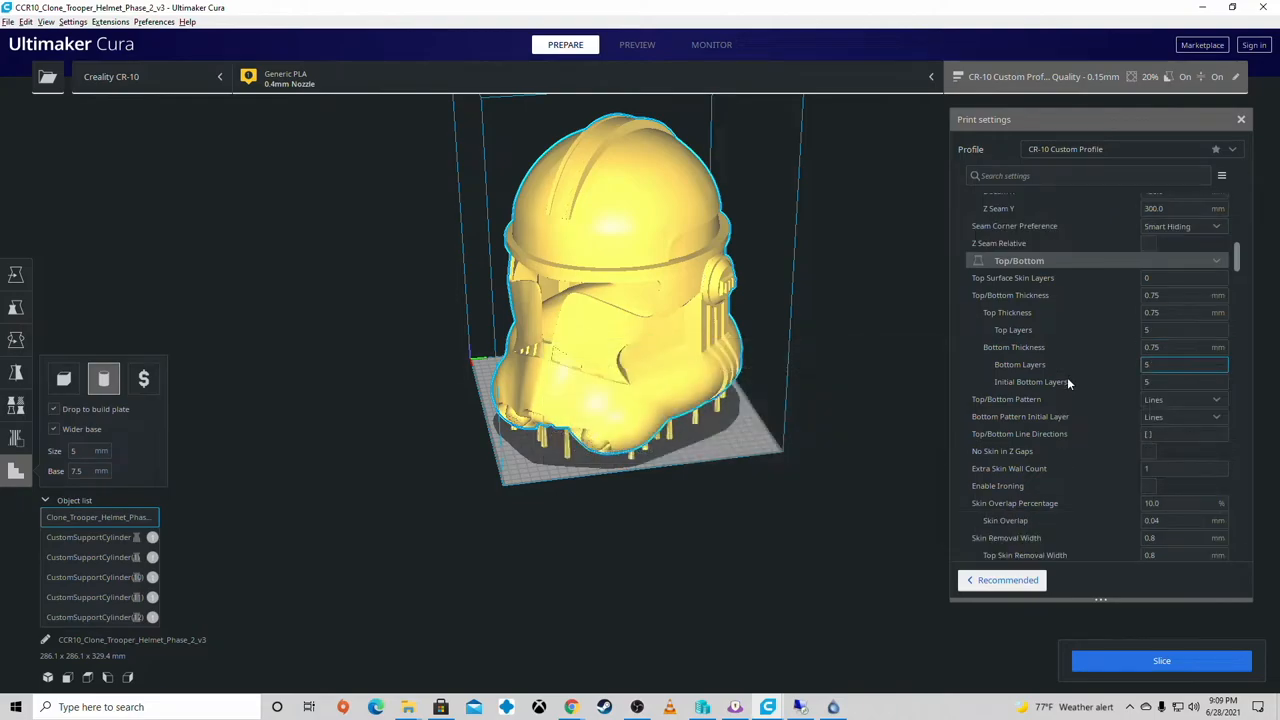
scroll("down", 3)
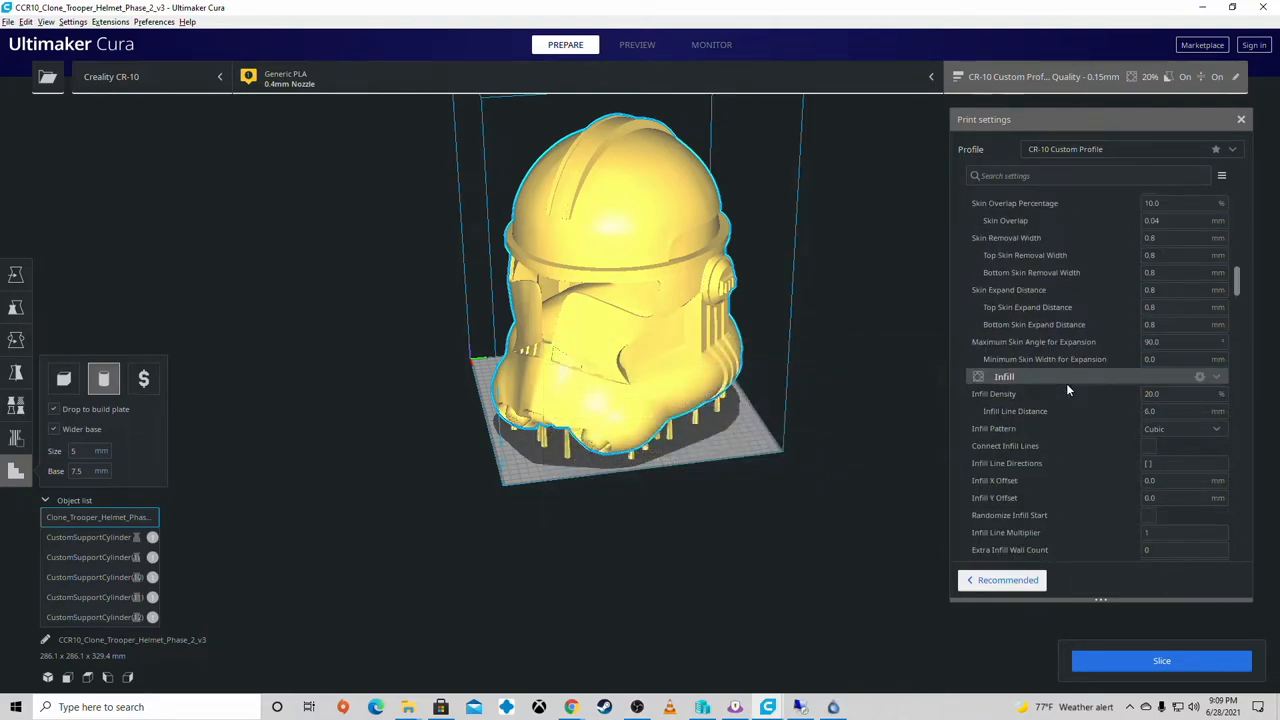
left_click(1184, 344)
type("12")
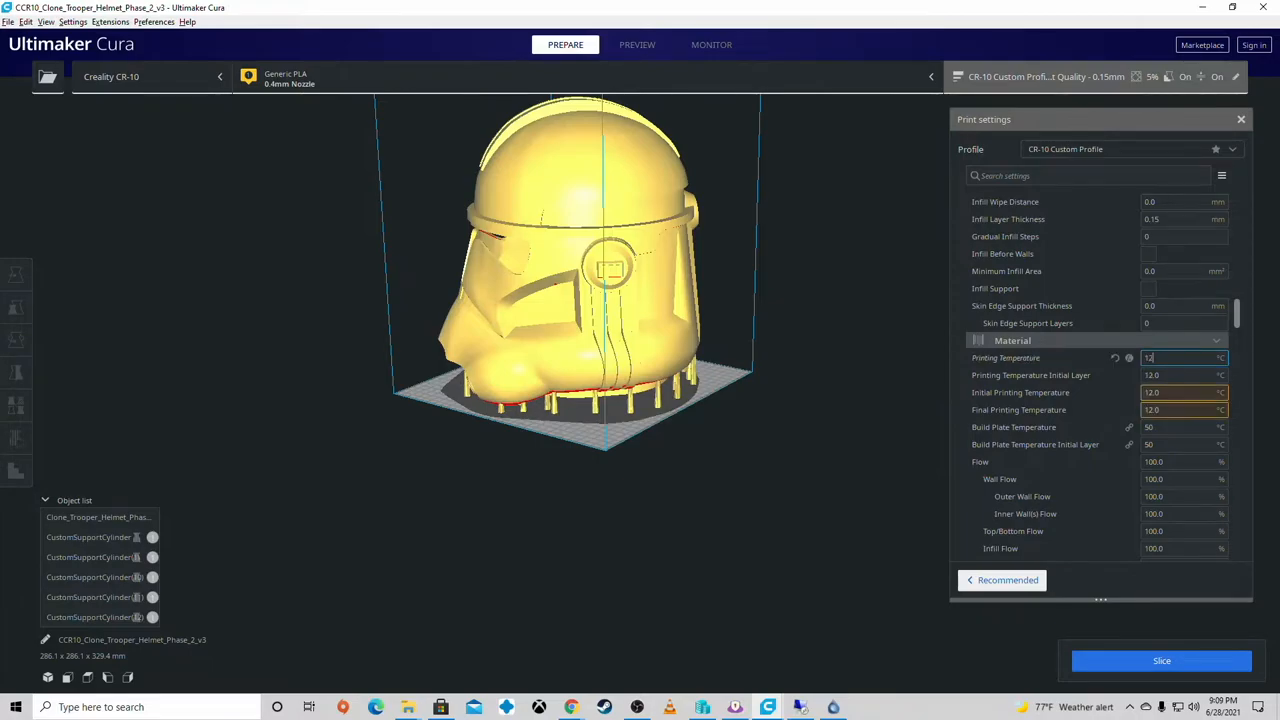
Step: Set Printing Temperature to 215 °C and check the flow settings remain at 100%
type("4")
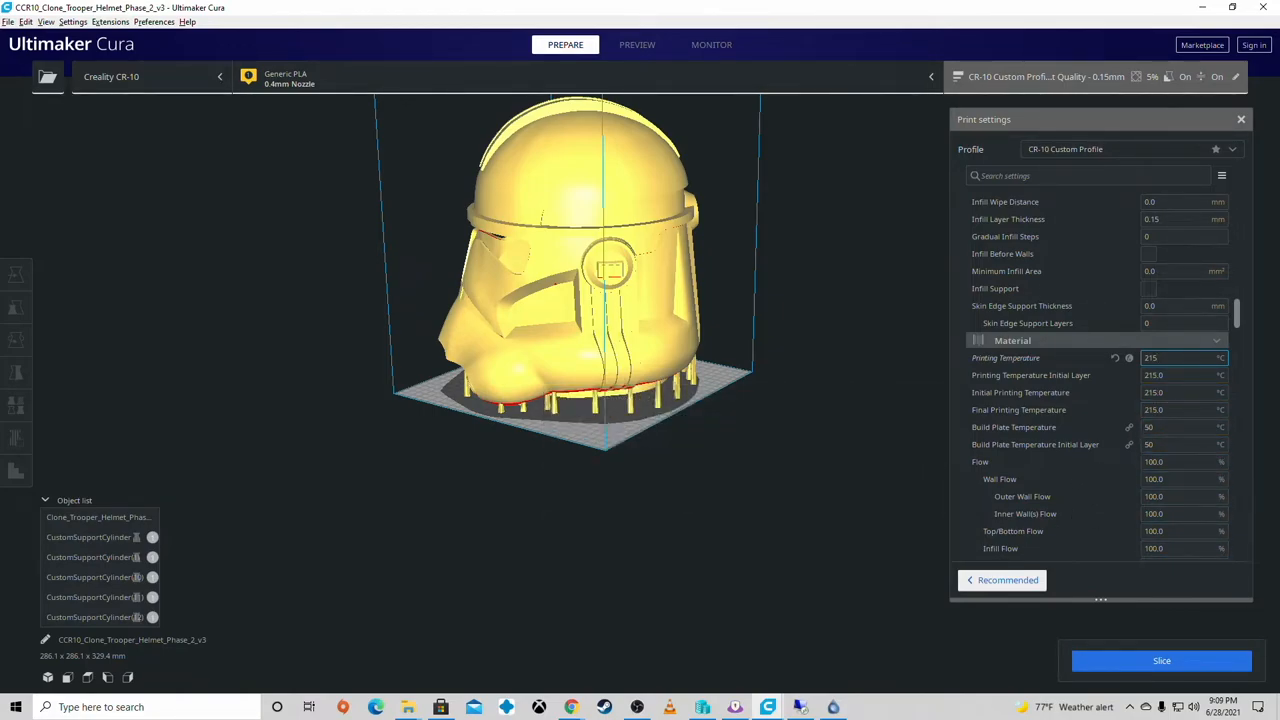
left_click(1184, 460)
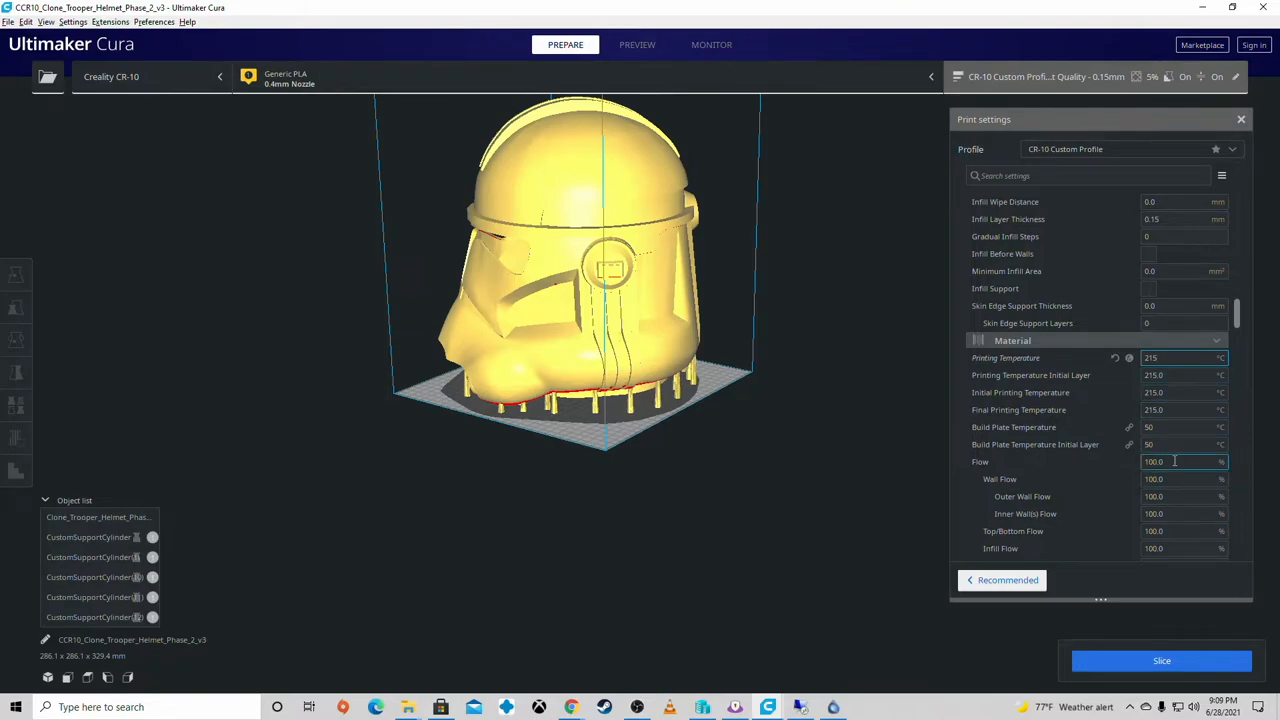
mouse_move(980, 460)
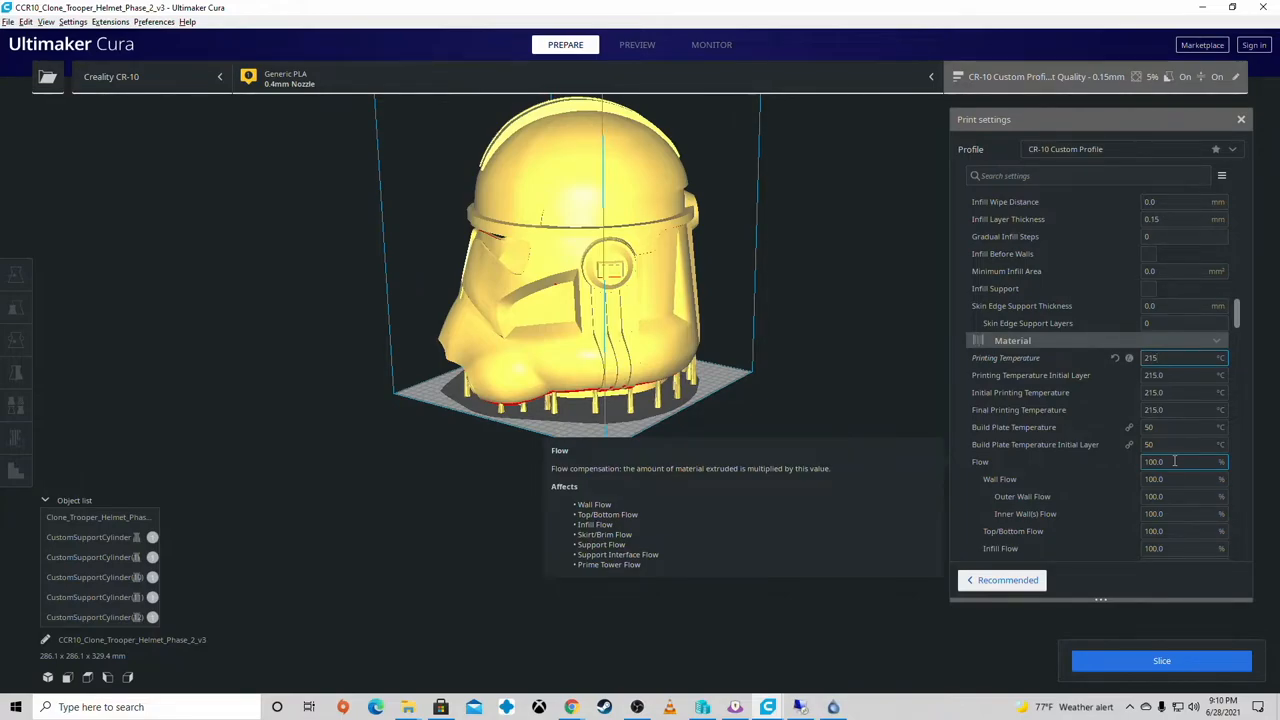
scroll("down", 3)
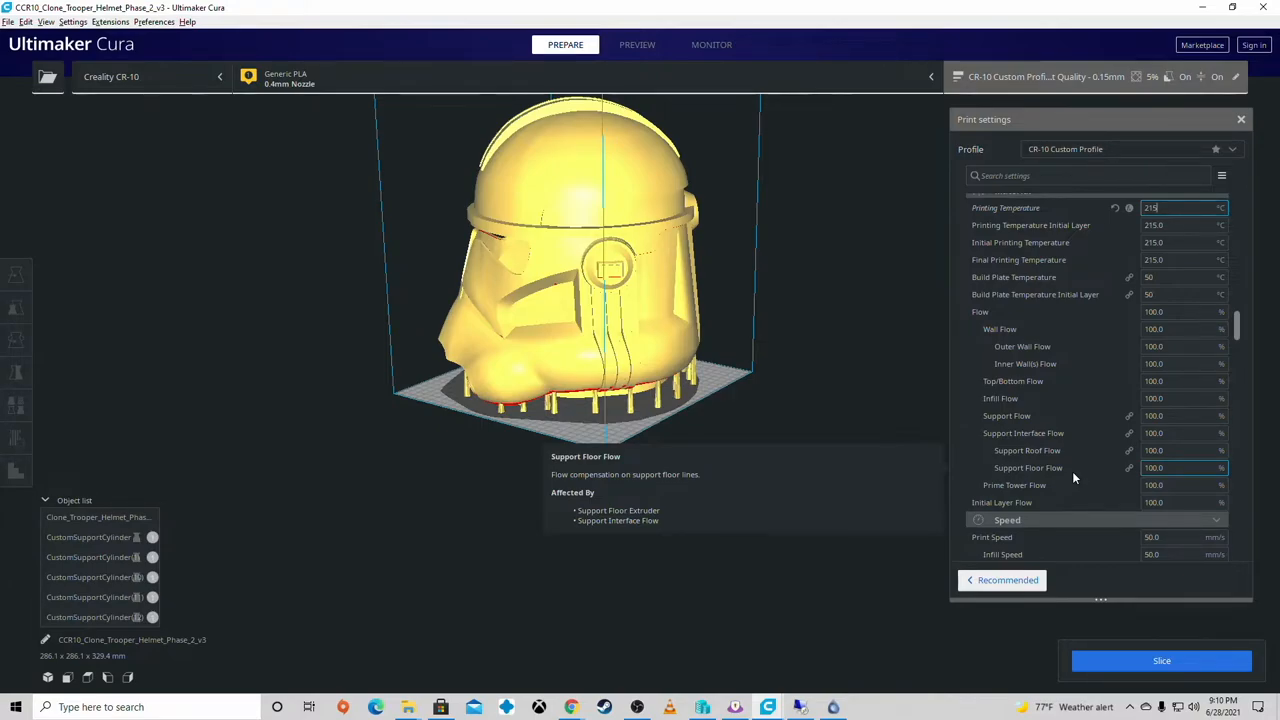
scroll("down", 3)
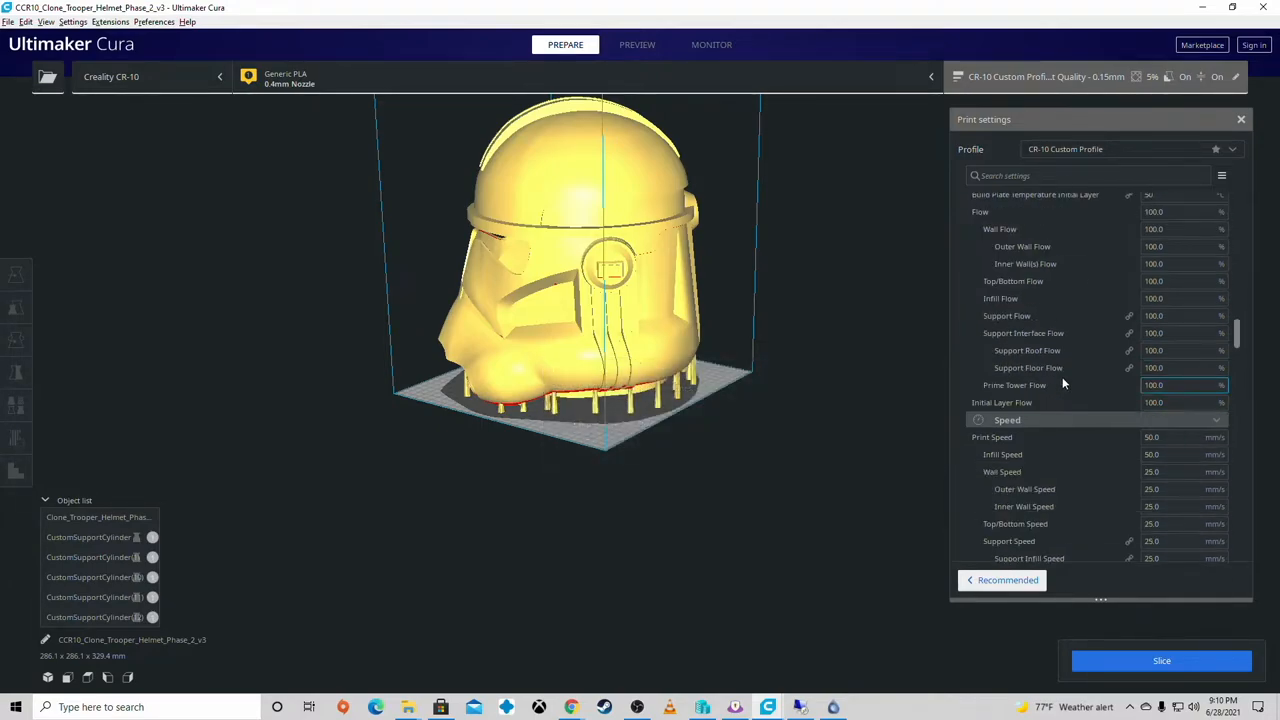
scroll("down", 3)
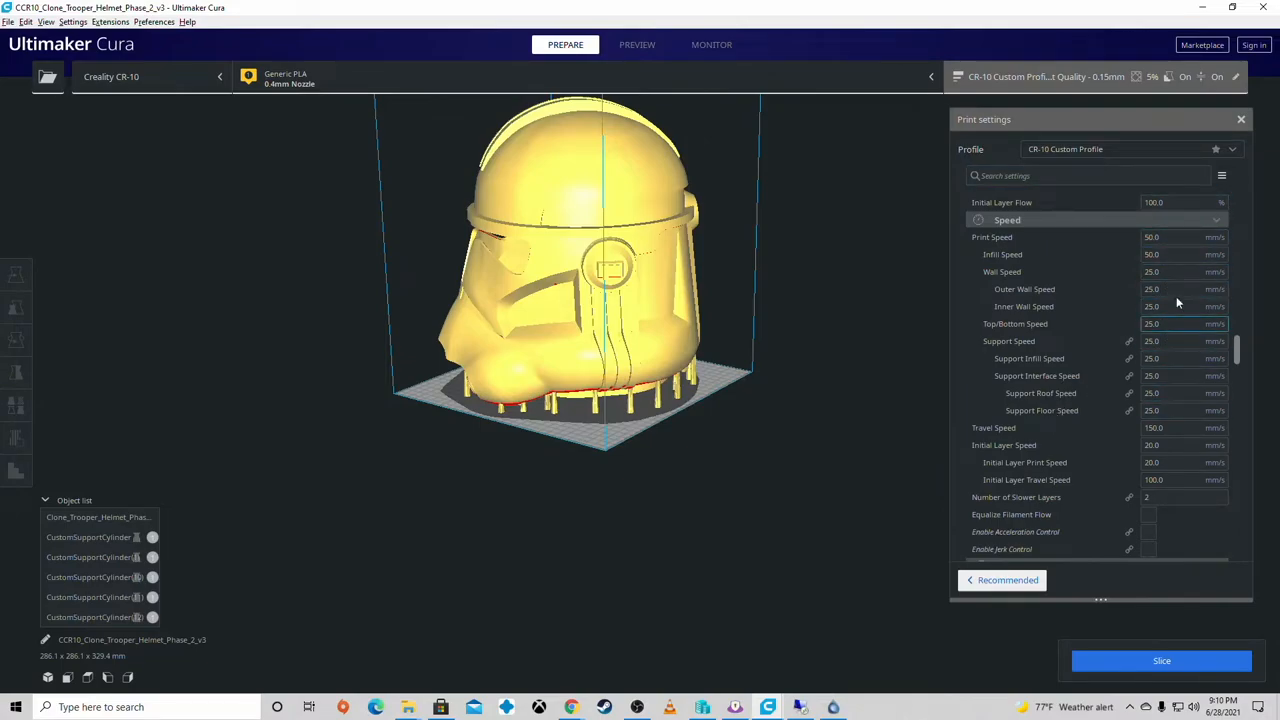
scroll("down", 3)
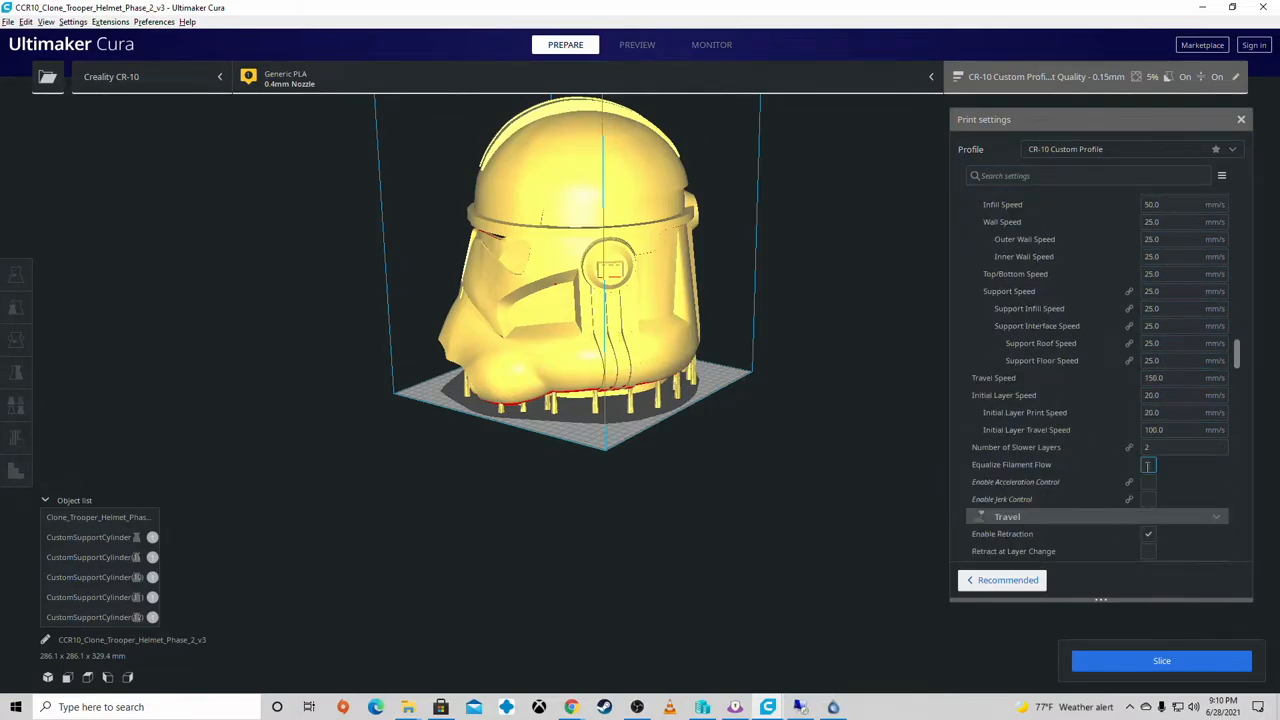
scroll("down", 3)
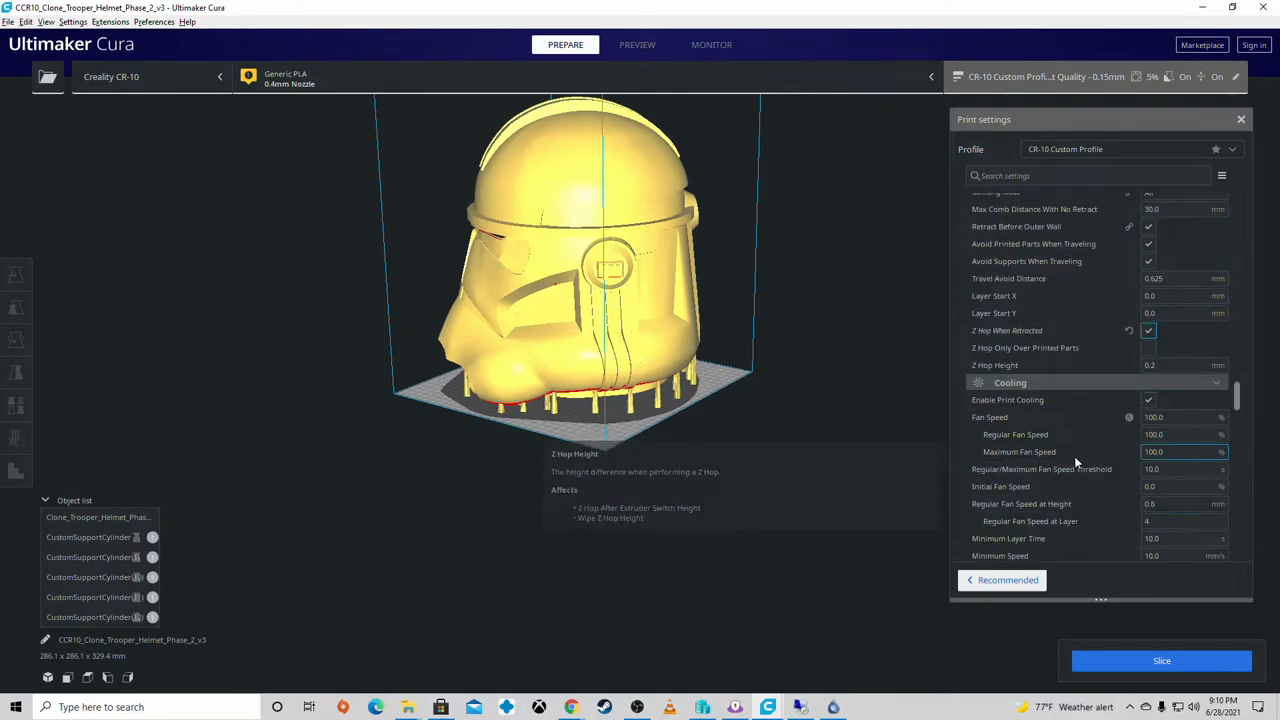
scroll("down", 3)
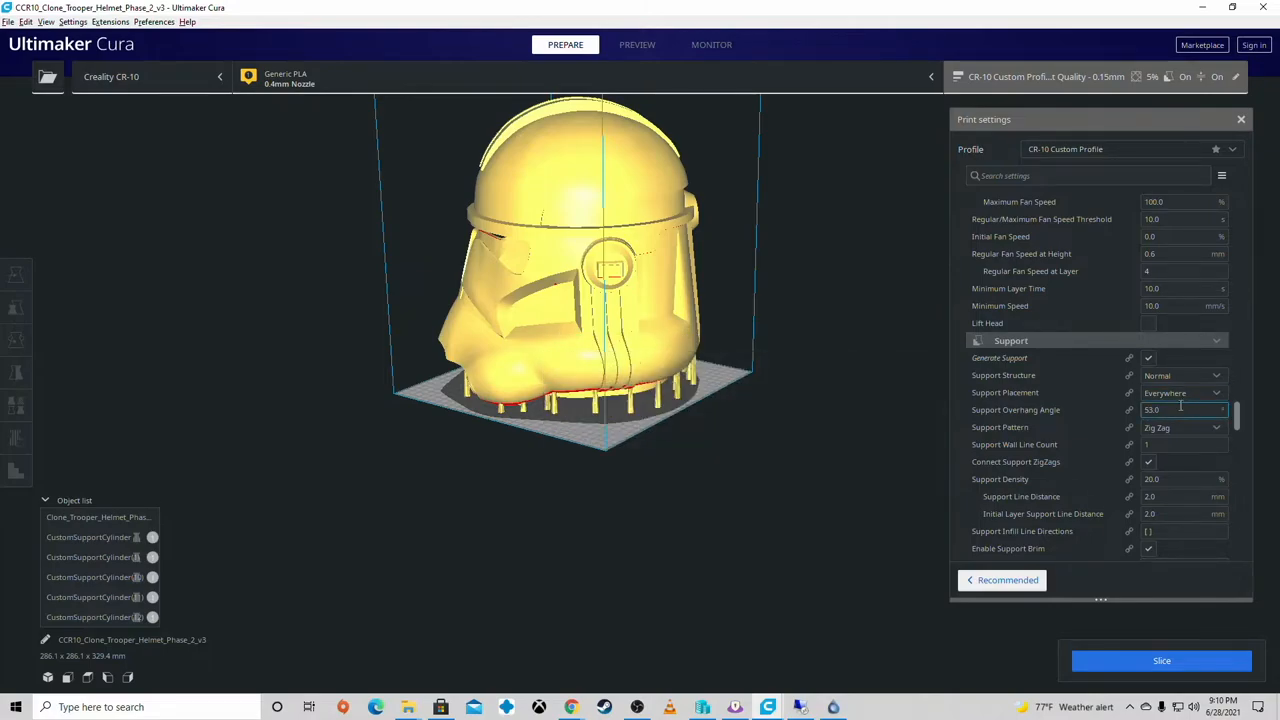
Step: Review Support Overhang Angle and raft adhesion settings, then start slicing the helmet
triple_click(1180, 410)
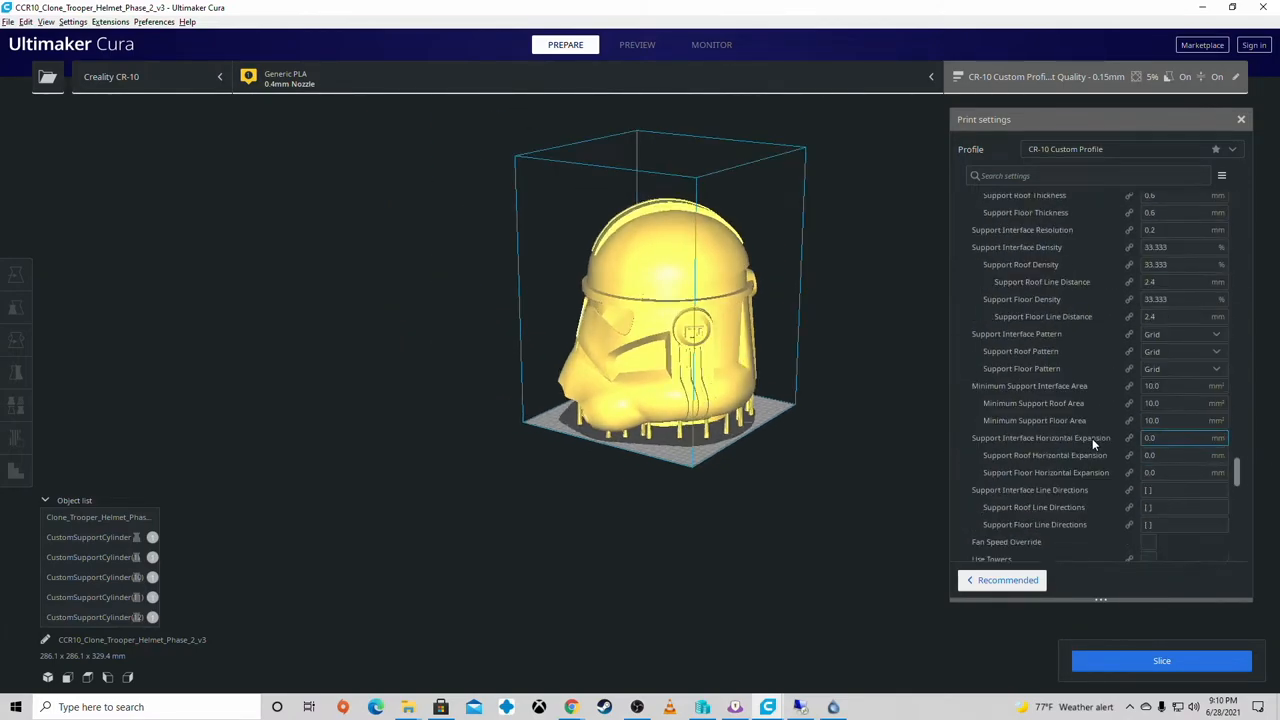
scroll("down", 3)
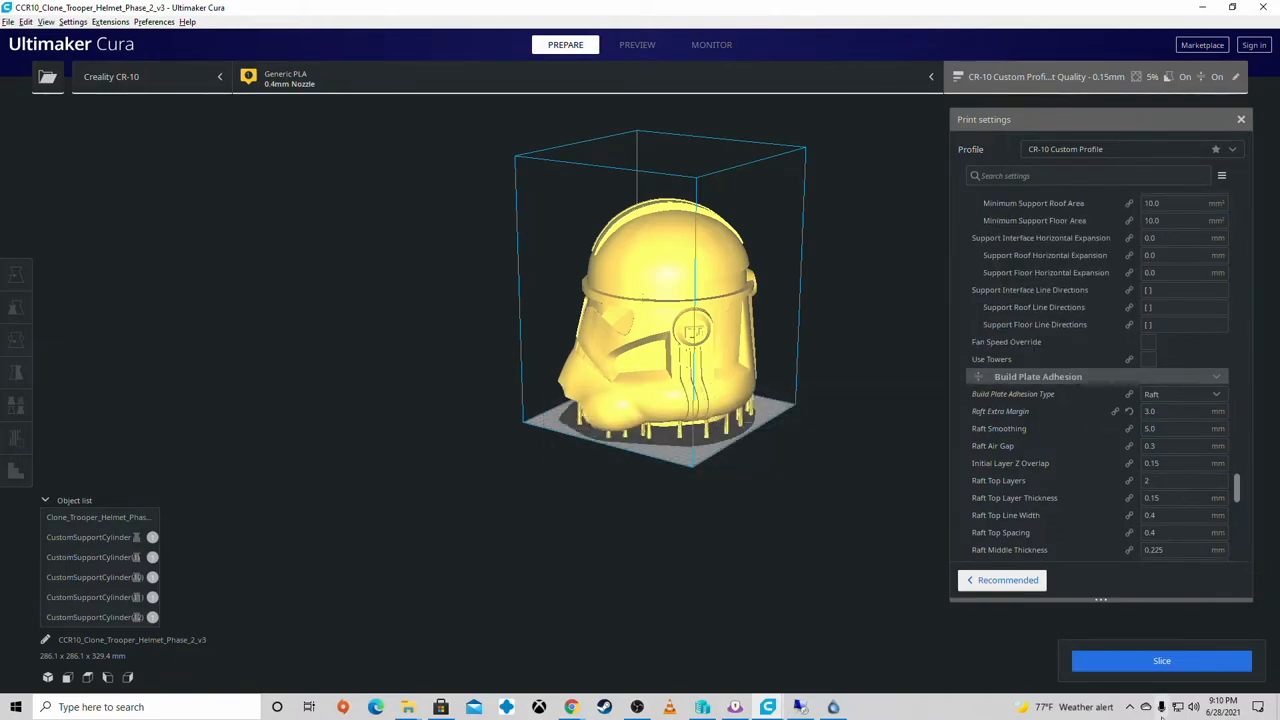
left_click(1160, 660)
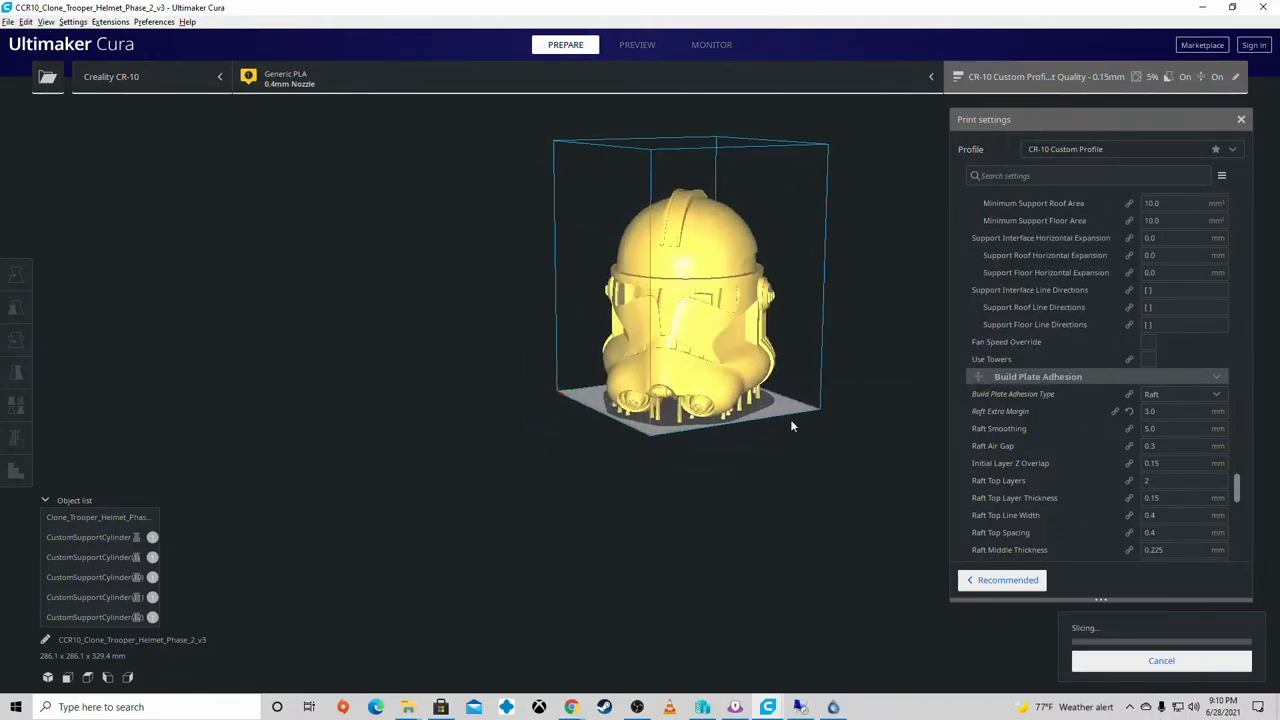
left_click_drag(790, 424, 676, 370)
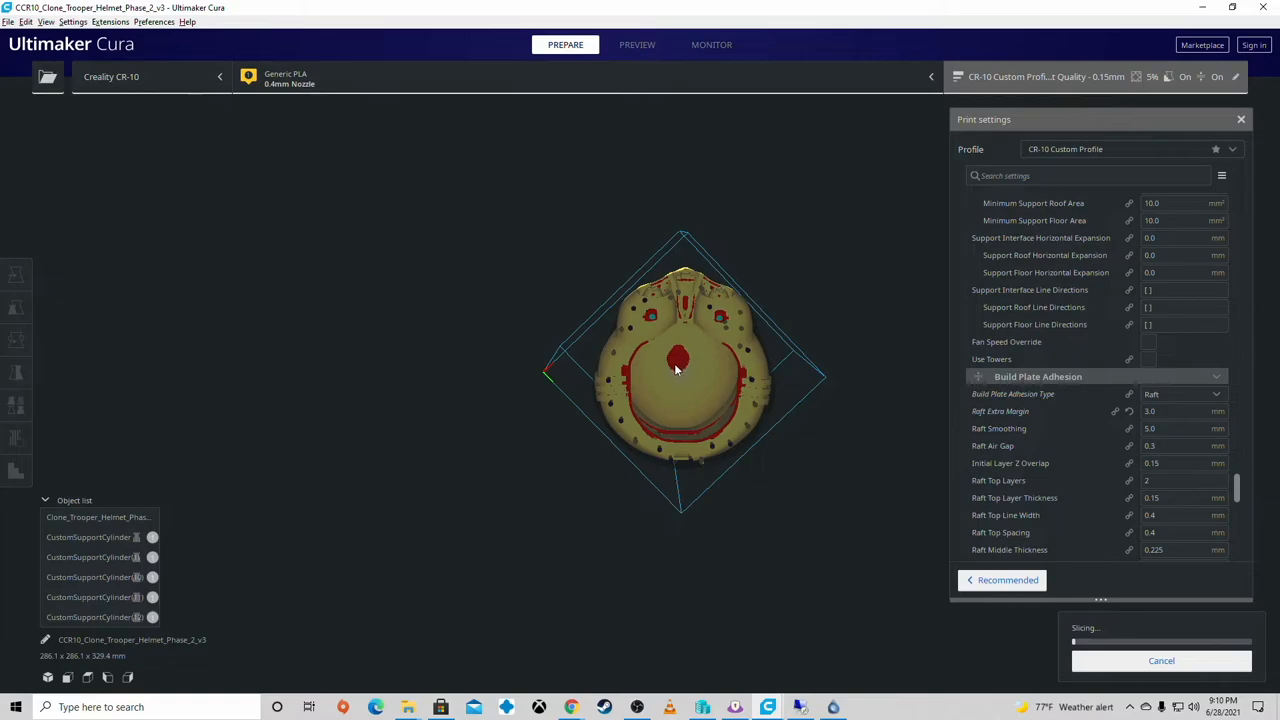
left_click_drag(680, 370, 620, 436)
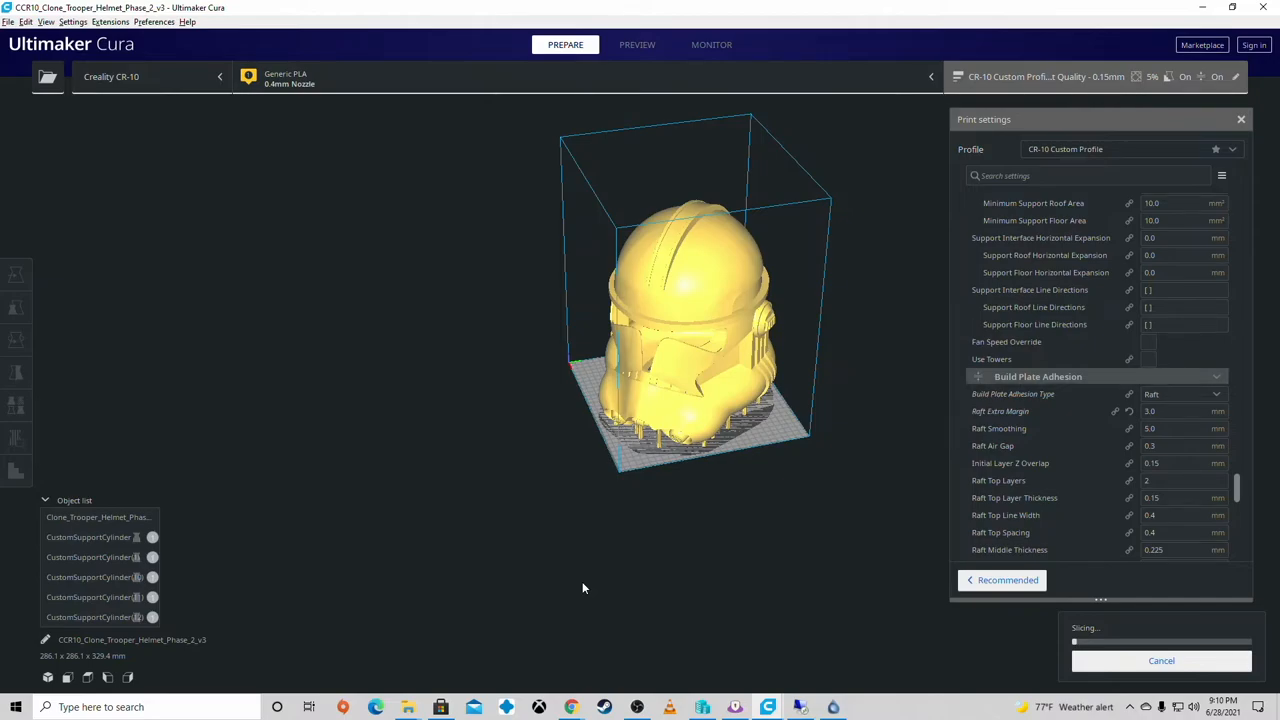
left_click_drag(690, 280, 664, 350)
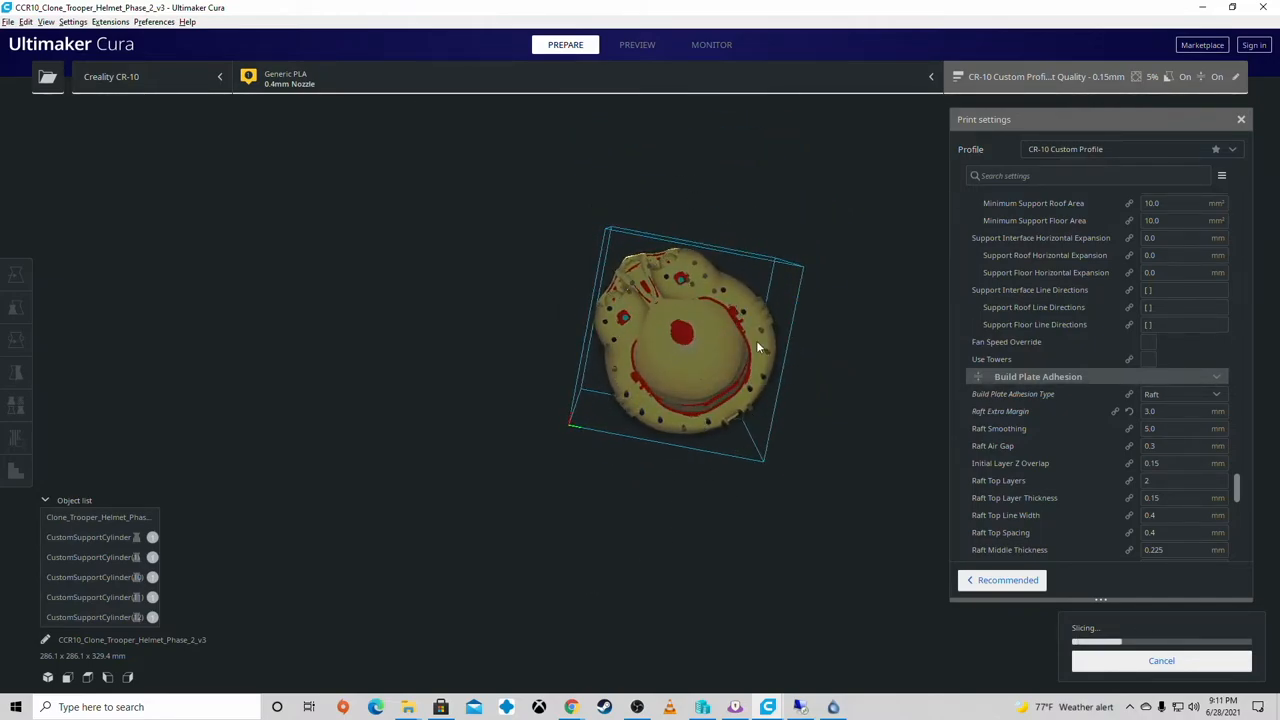
left_click_drag(756, 348, 572, 492)
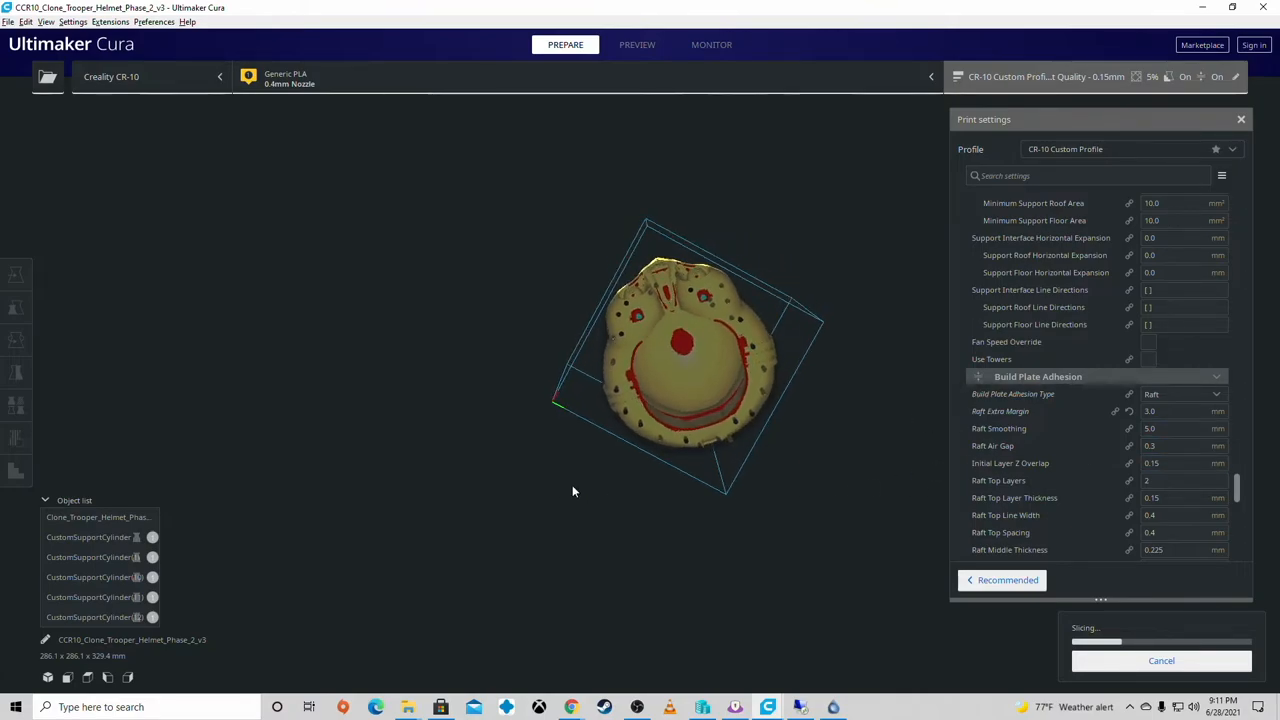